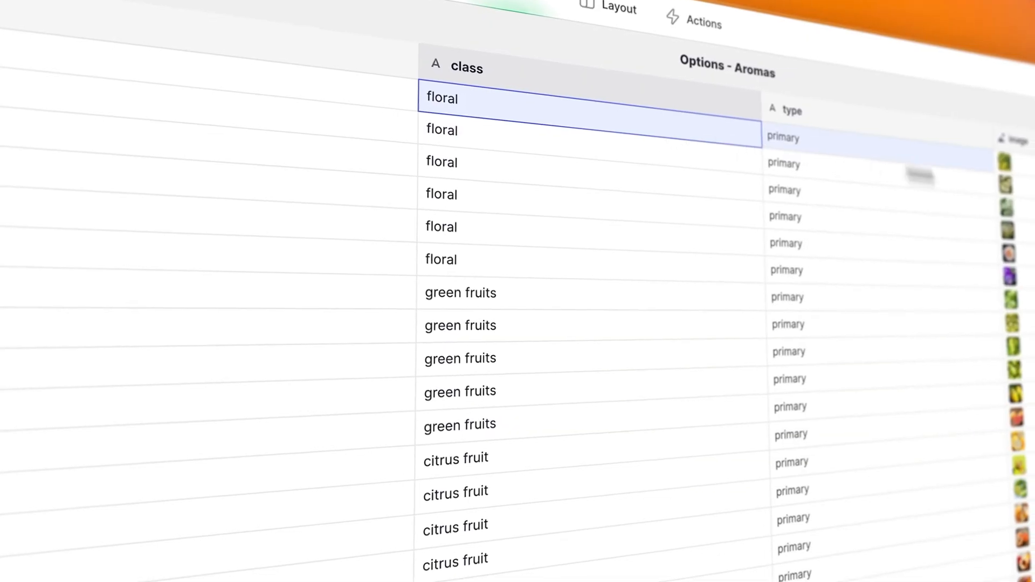
Step: Auto Select tasting attributes for Penfolds - Grange 2008 and scroll through the filled options
scroll("down", 3)
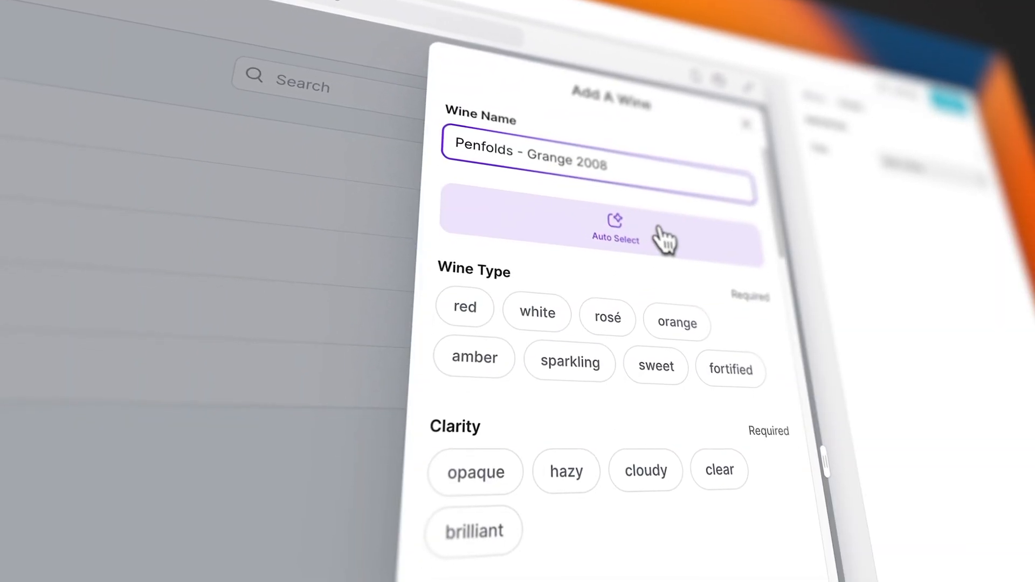
left_click(614, 235)
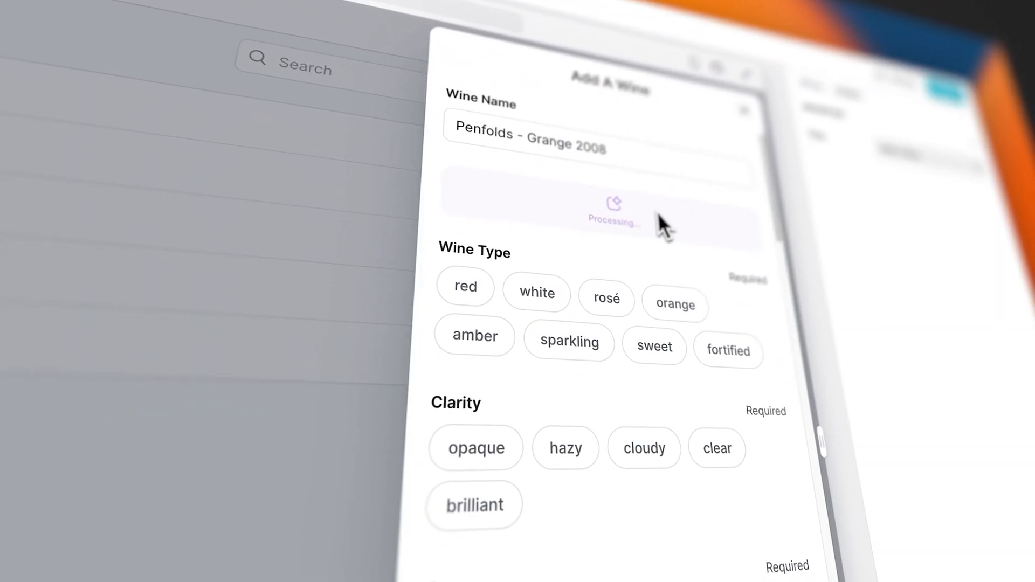
scroll("down", 3)
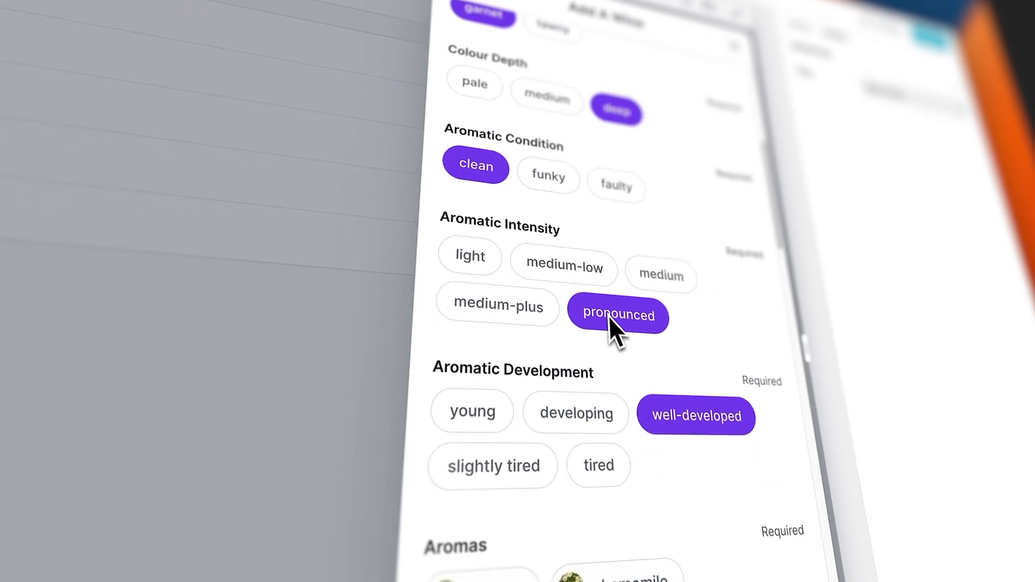
scroll("down", 3)
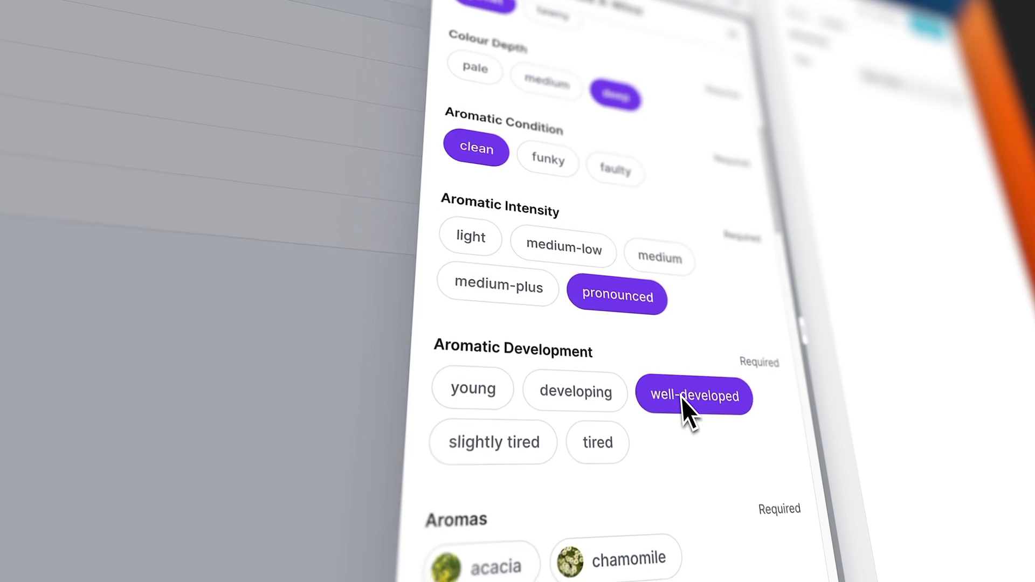
scroll("down", 3)
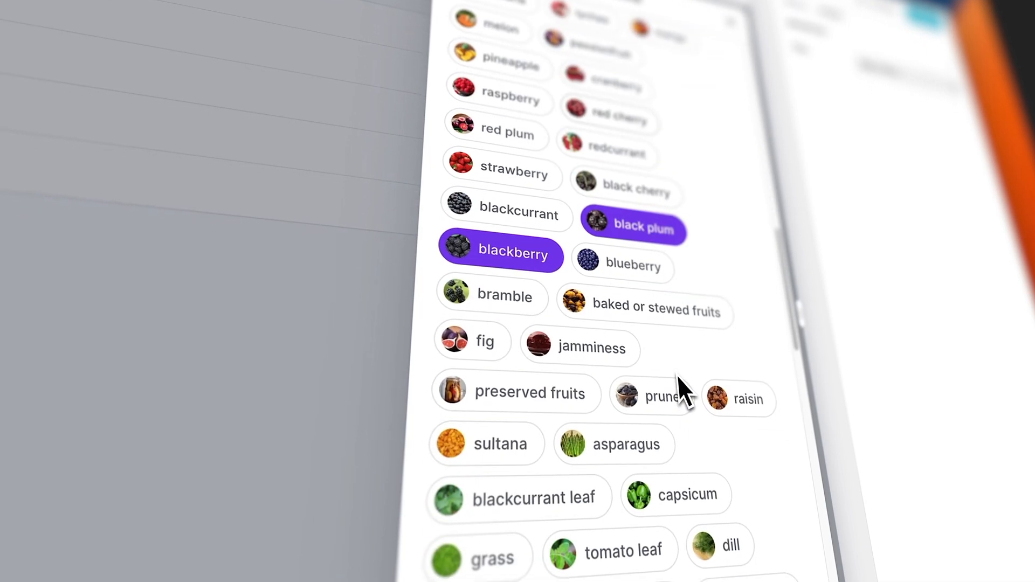
scroll("down", 3)
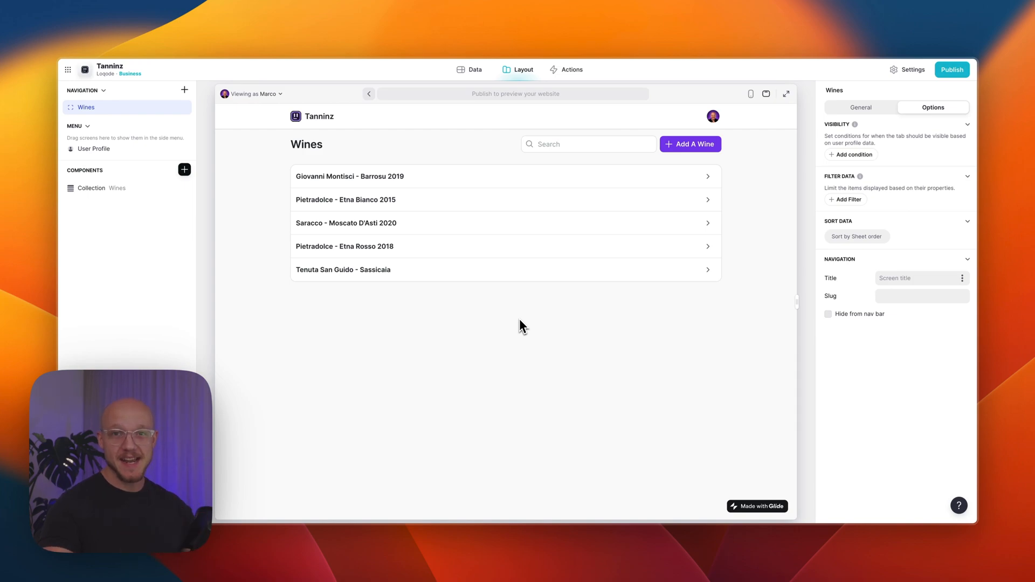
mouse_move(499, 349)
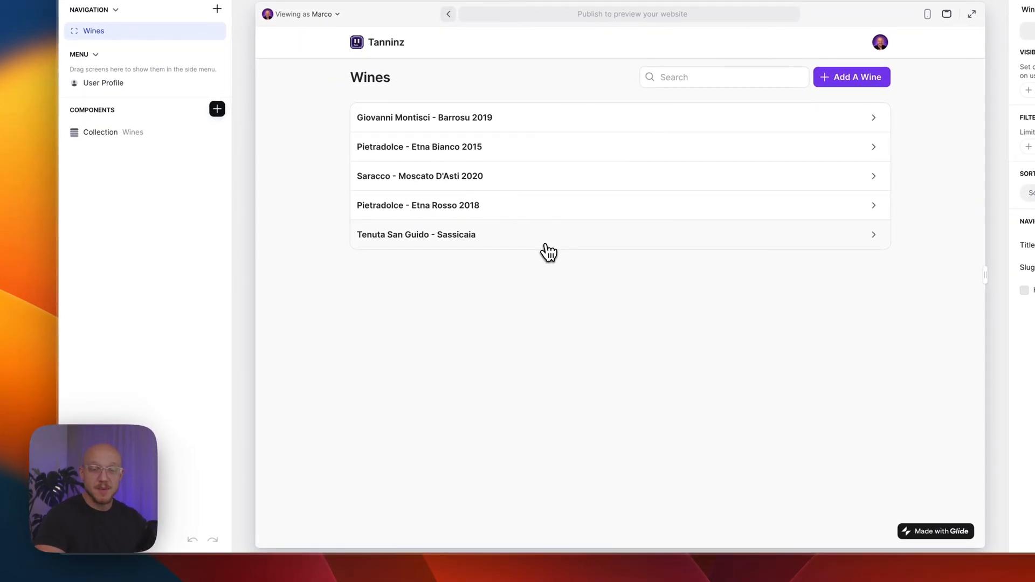
left_click(416, 235)
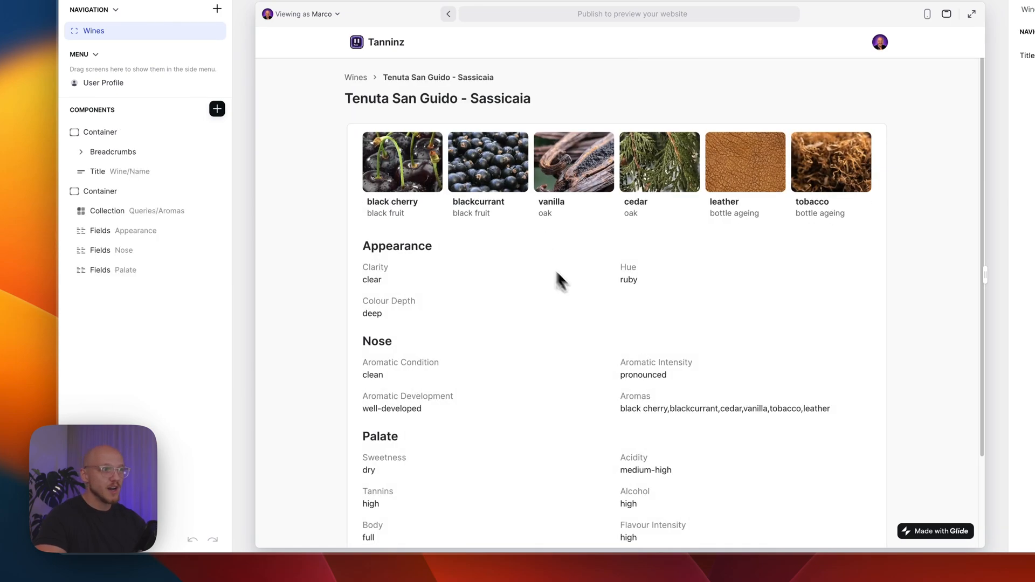
scroll("down", 3)
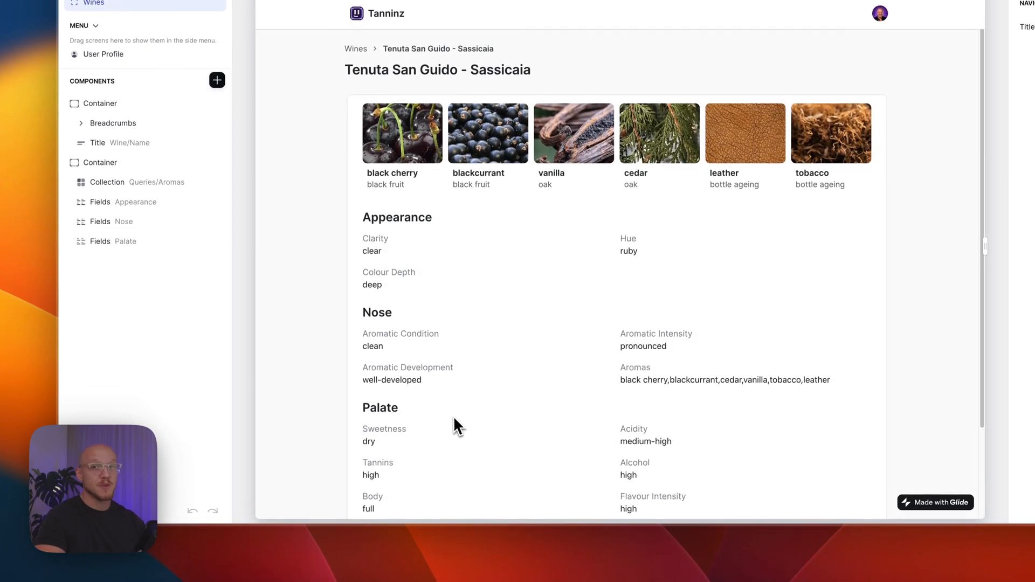
mouse_move(456, 421)
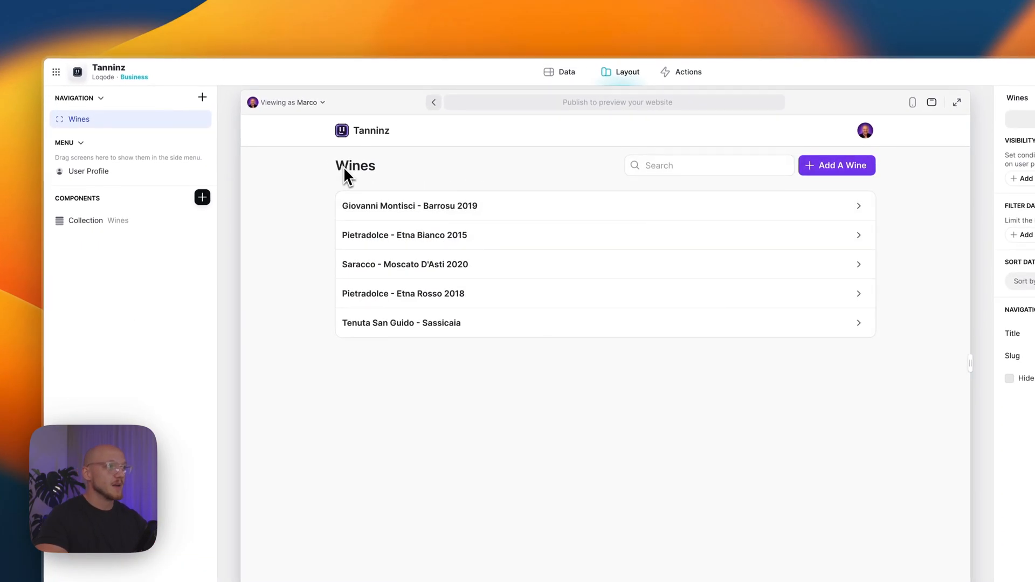
Step: Add a wine named 'Penfolds - Grange 2008' and run Auto Select on it
left_click(836, 165)
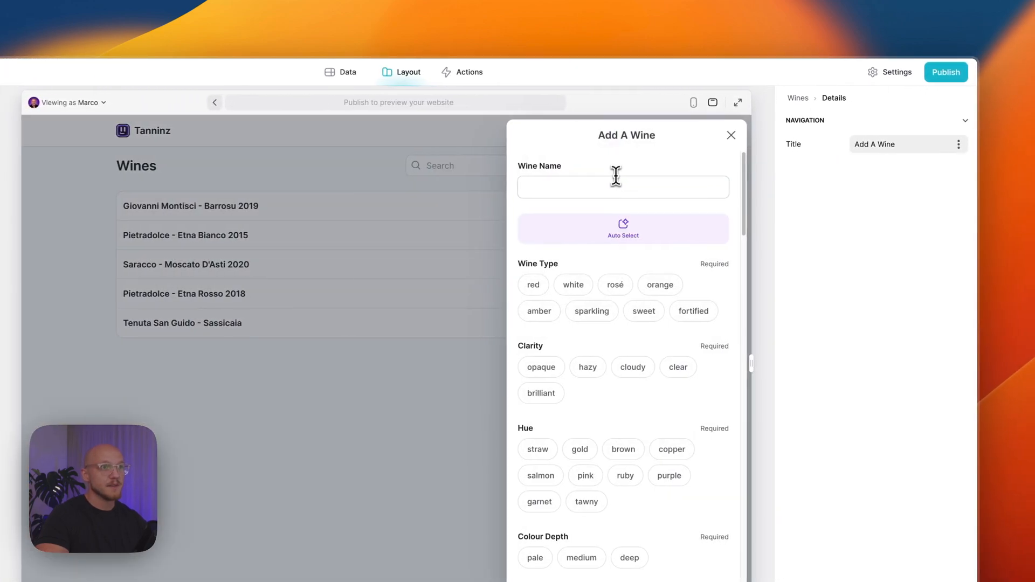
type("Penfolds - Grange 2008")
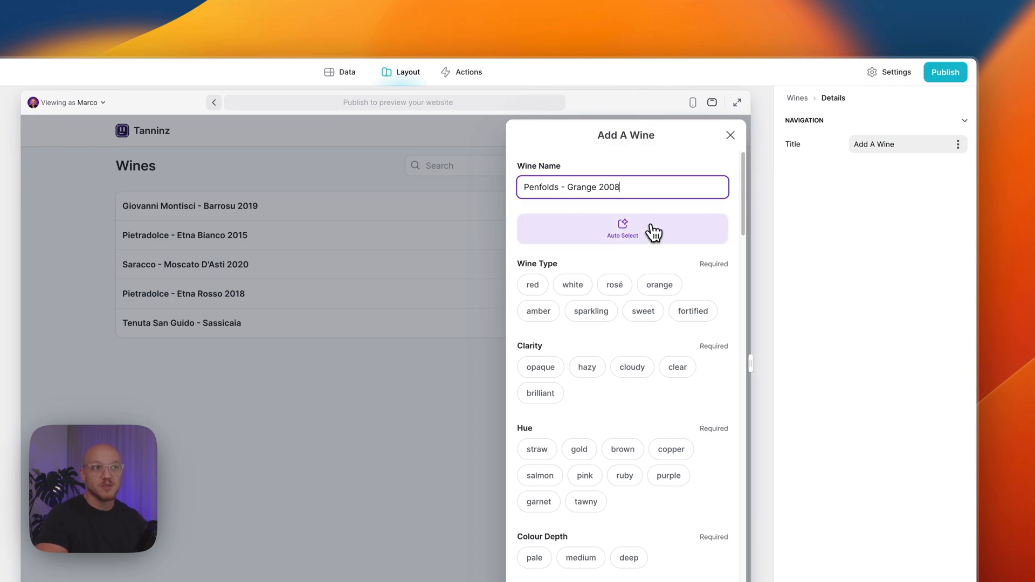
left_click(621, 229)
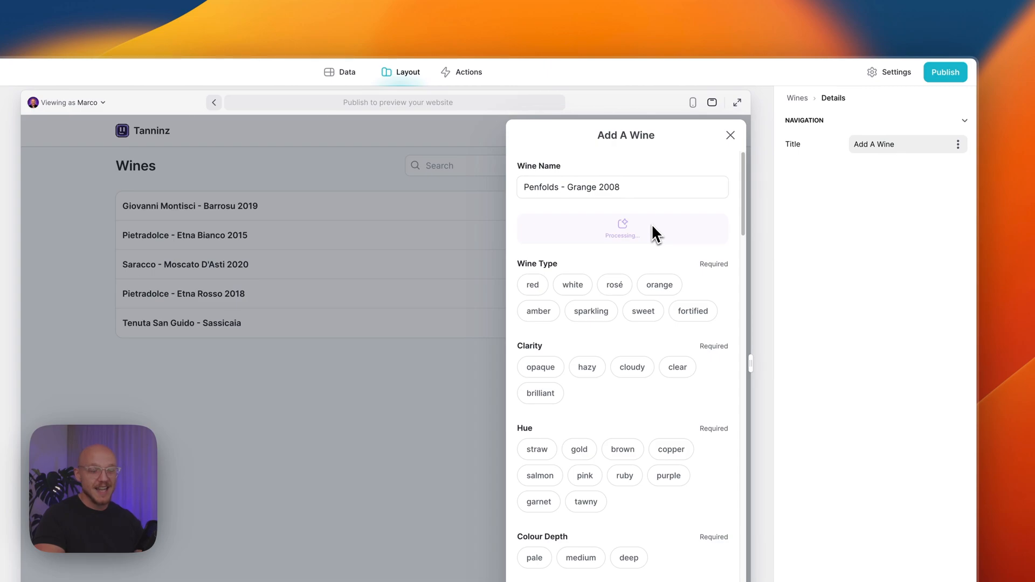
mouse_move(650, 239)
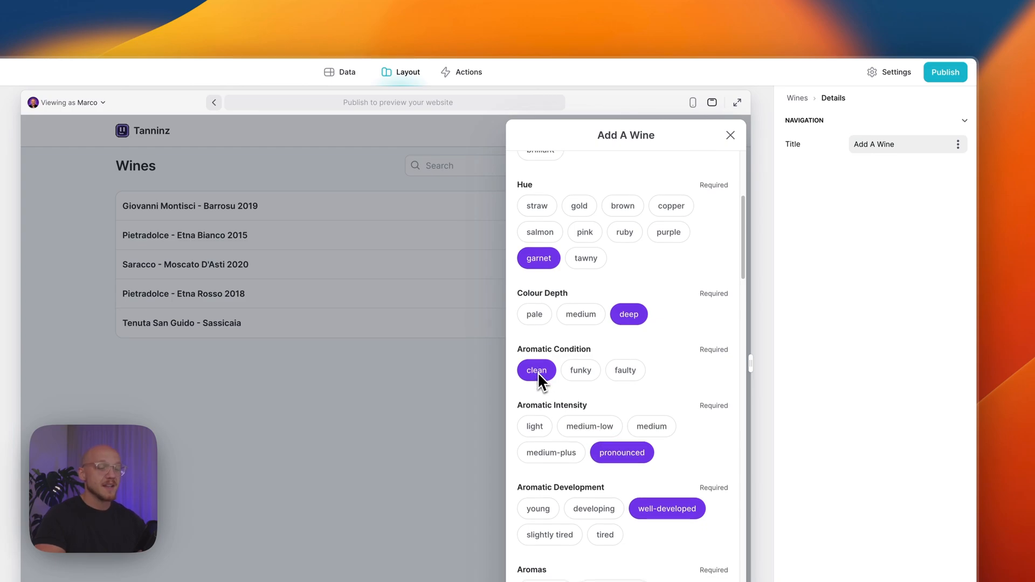
Step: Review the auto-filled options and add baked or stewed fruits to the aromas
scroll("down", 3)
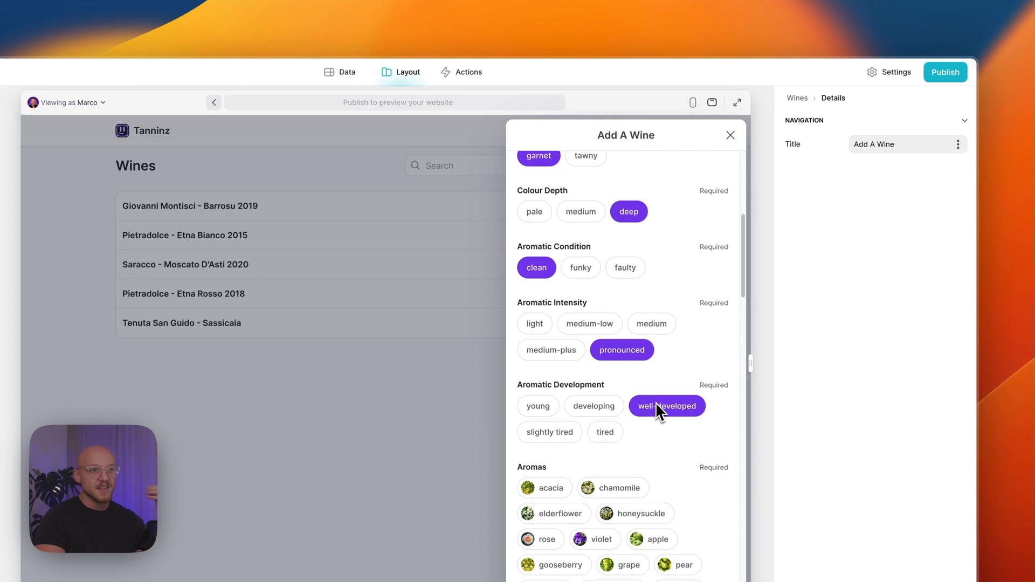
scroll("down", 3)
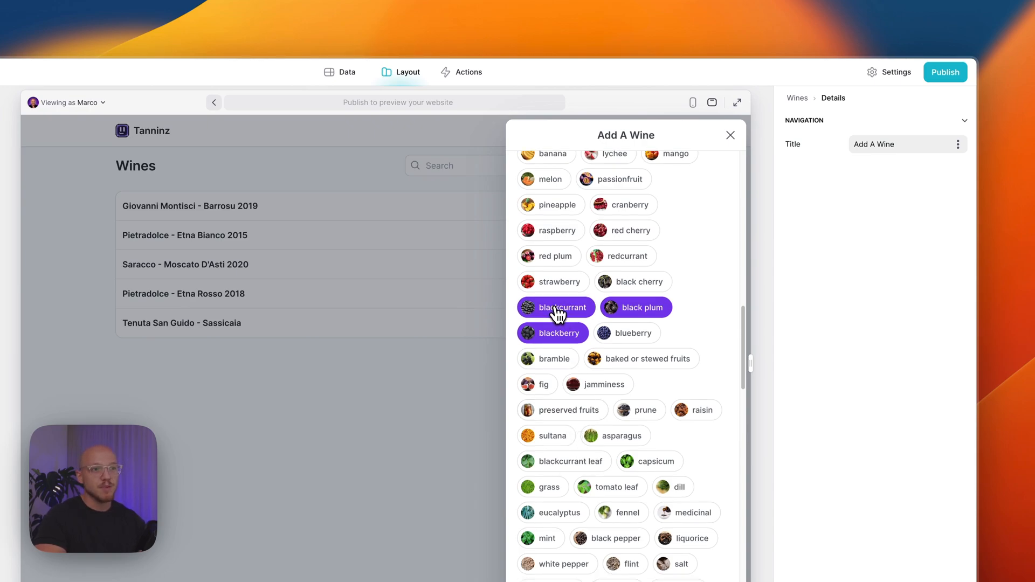
left_click(641, 358)
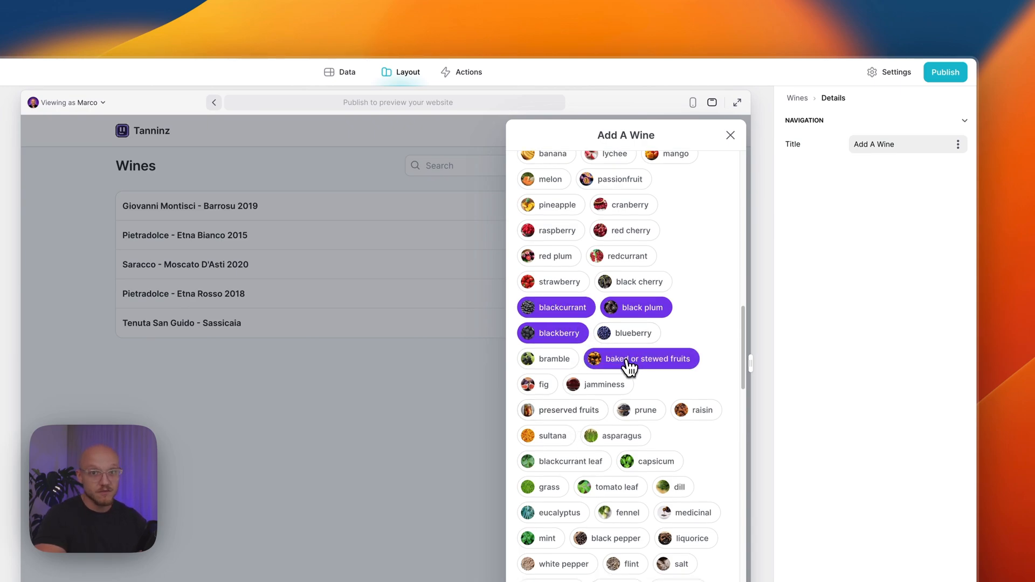
scroll("down", 3)
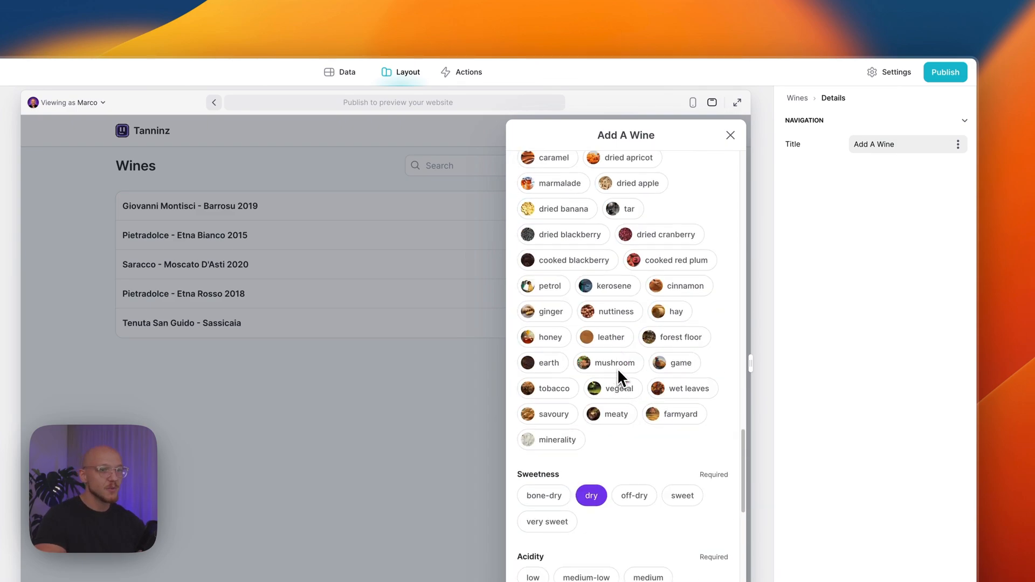
scroll("down", 3)
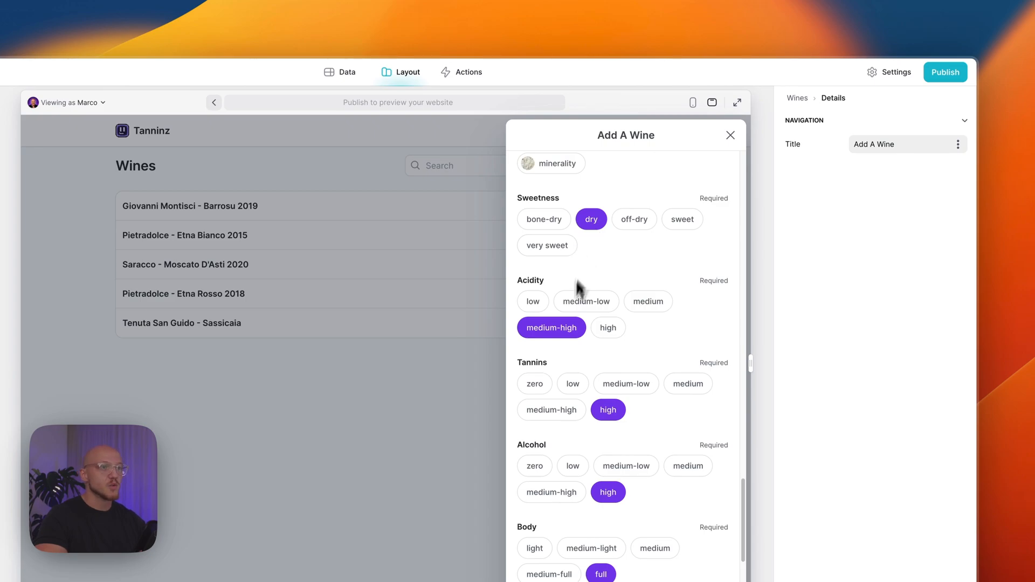
scroll("down", 3)
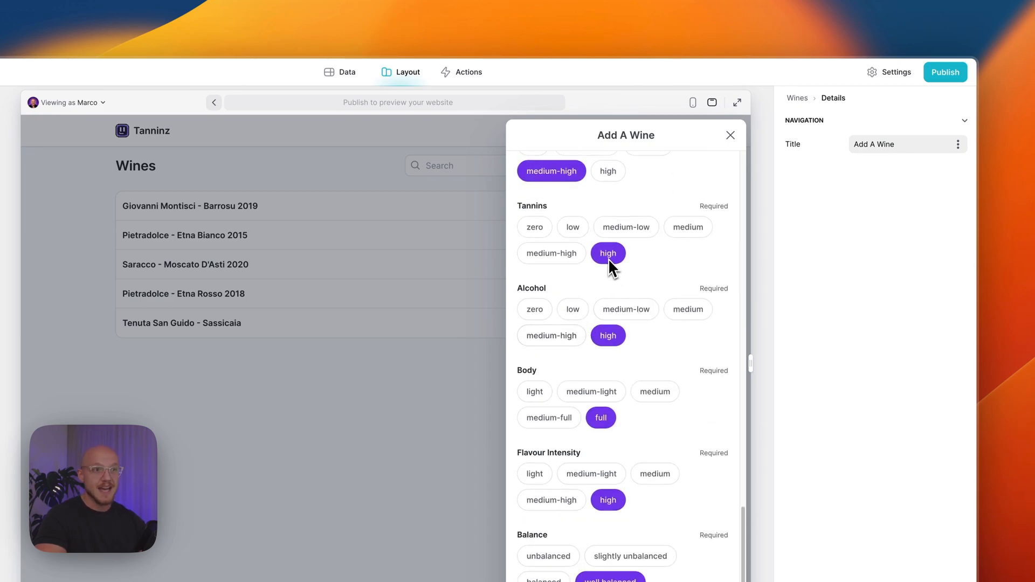
scroll("down", 3)
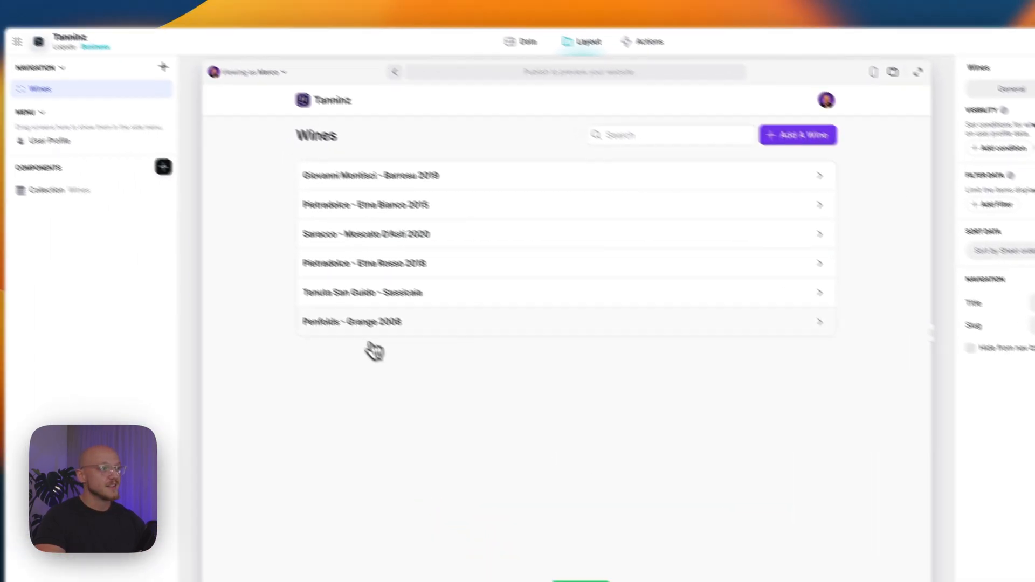
Step: Open the Penfolds - Grange 2008 details page from the Wines list
left_click(363, 321)
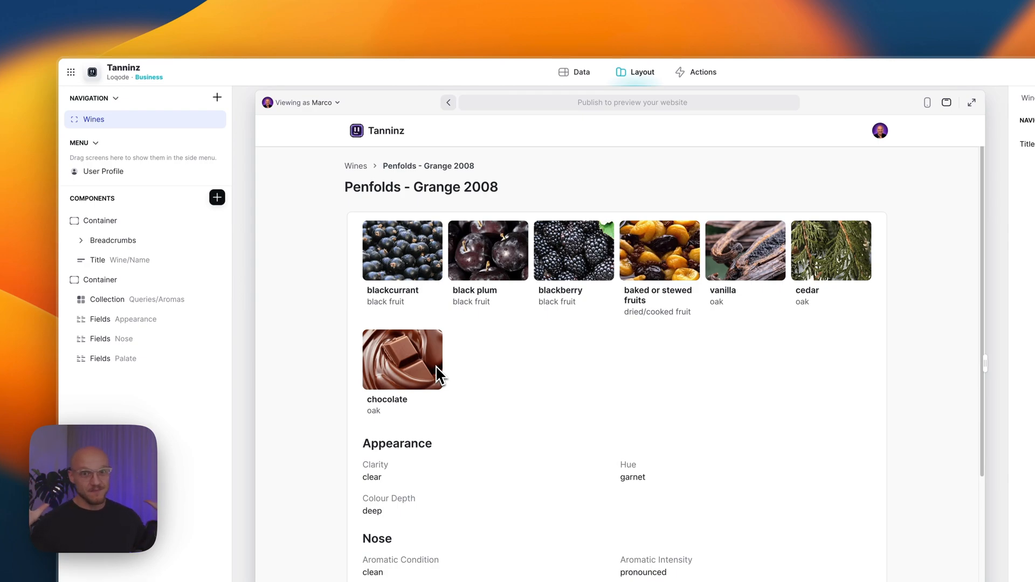
mouse_move(435, 370)
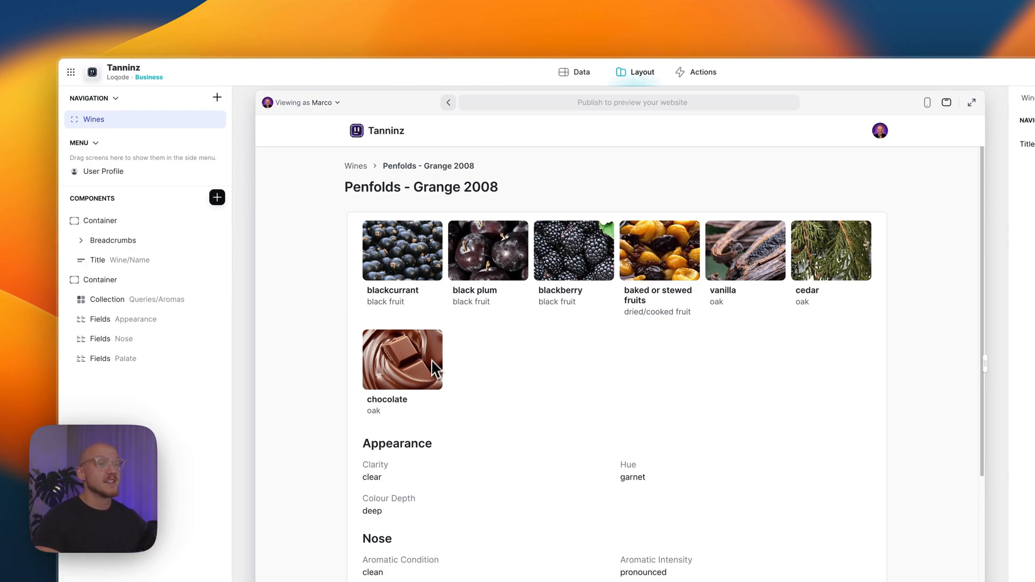
mouse_move(459, 340)
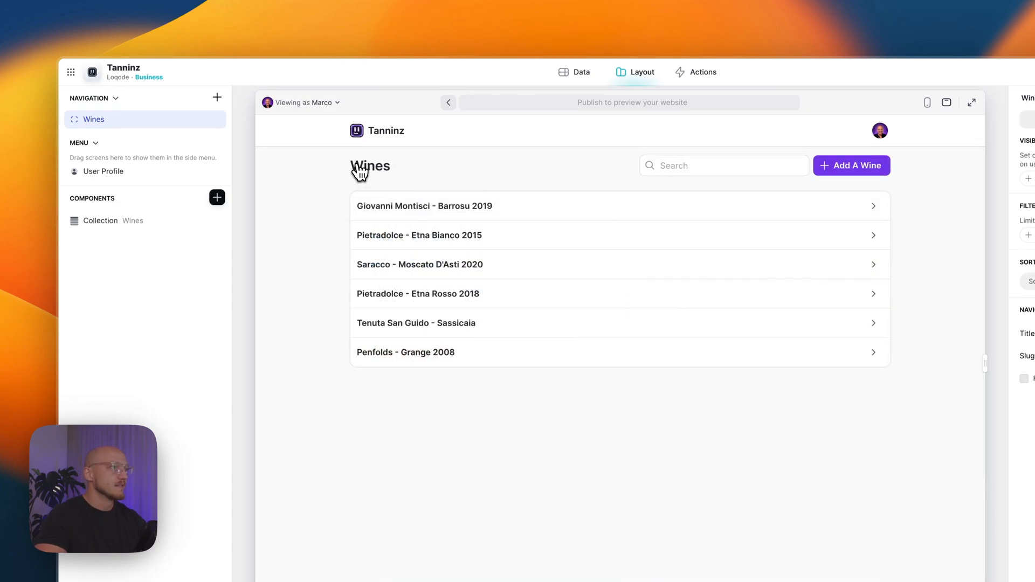
left_click(581, 71)
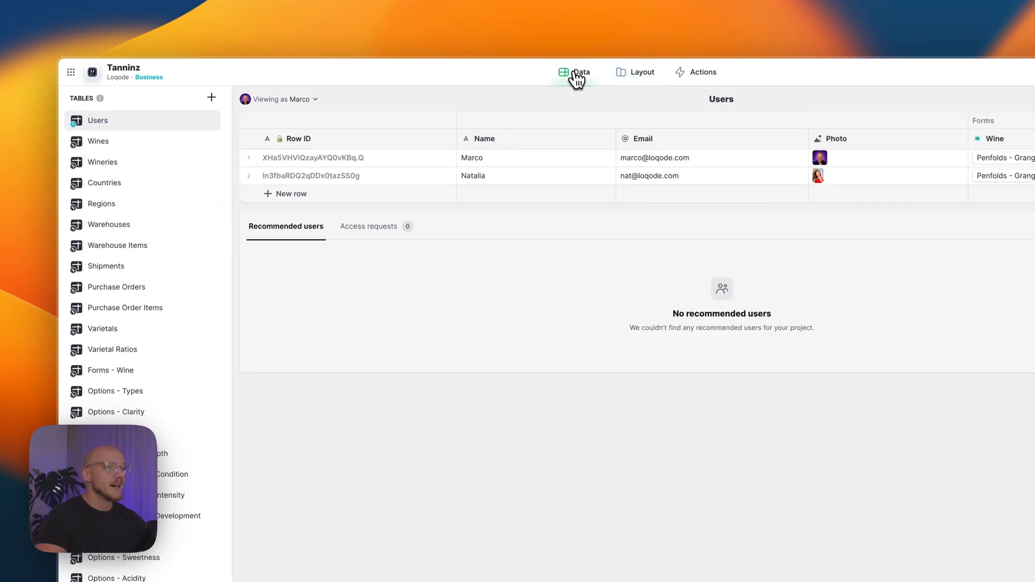
left_click(98, 141)
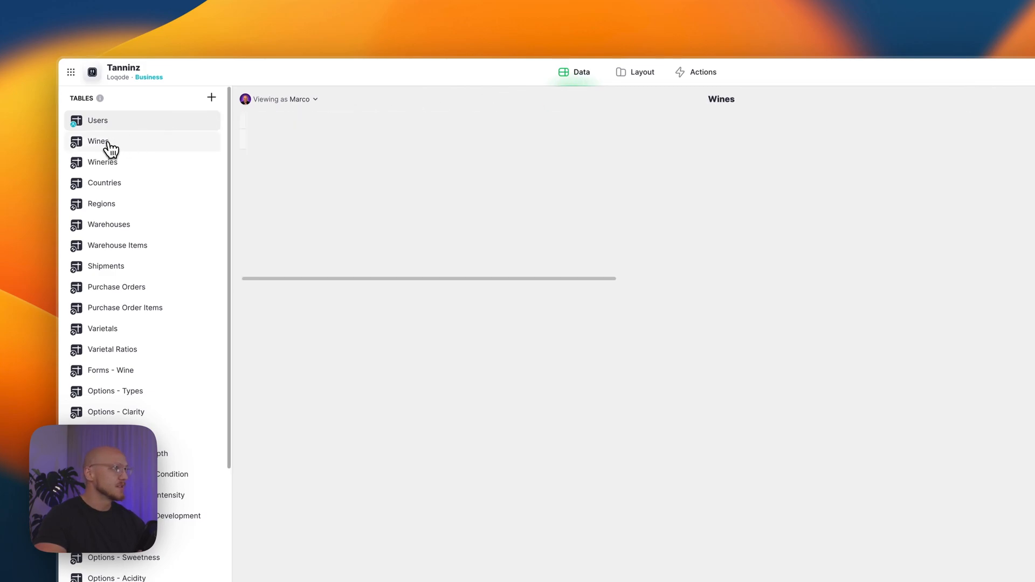
left_click(98, 141)
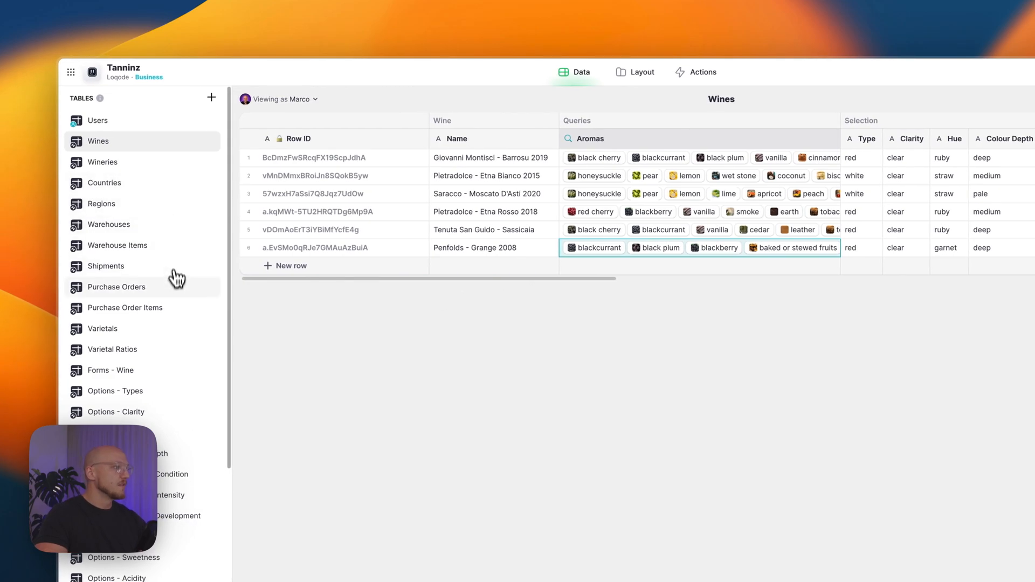
mouse_move(126, 370)
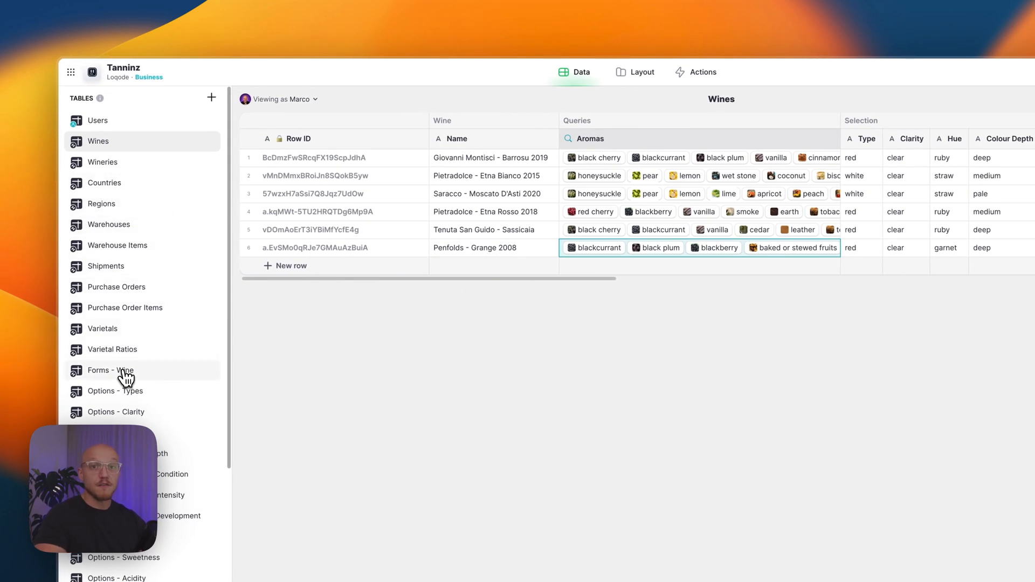
Step: In Forms - Wine, review the Message column's prompt template for Penfolds, then close it
left_click(110, 371)
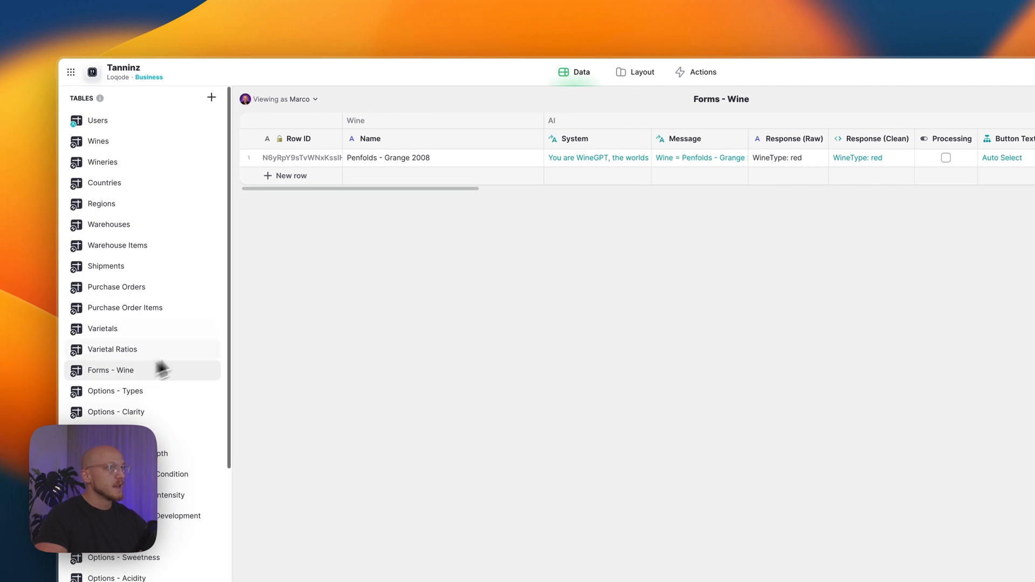
left_click(388, 158)
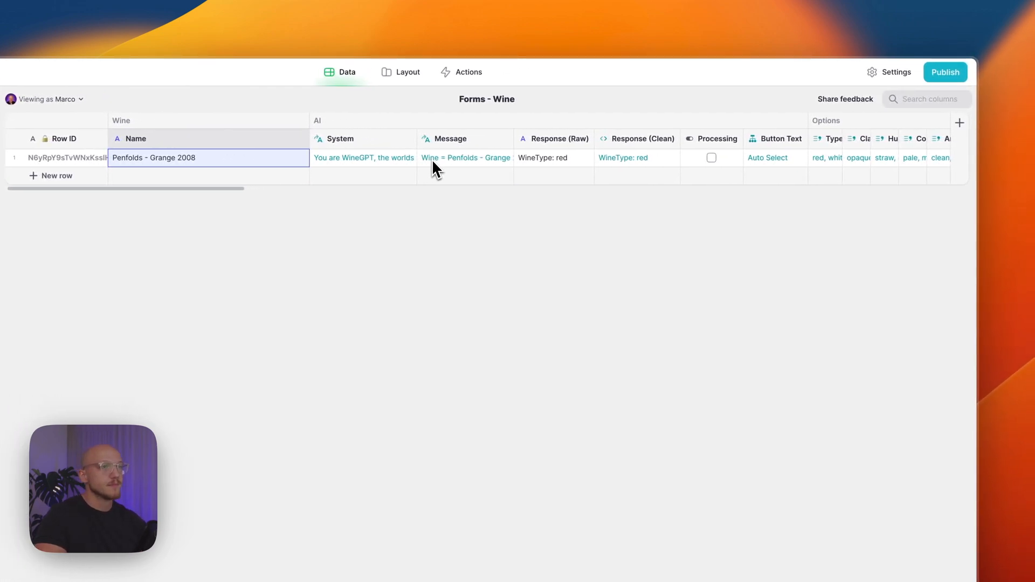
right_click(450, 138)
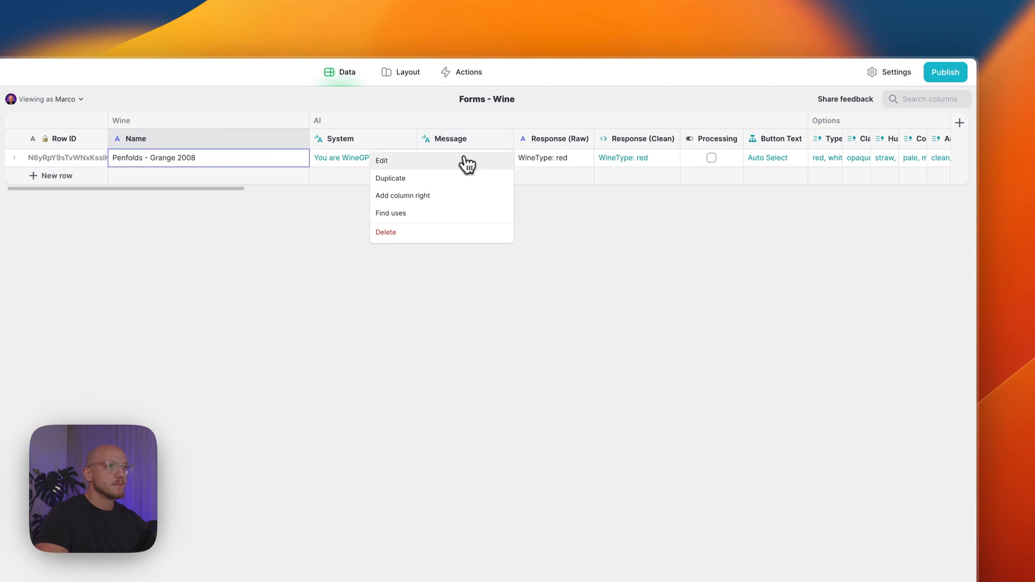
left_click(381, 161)
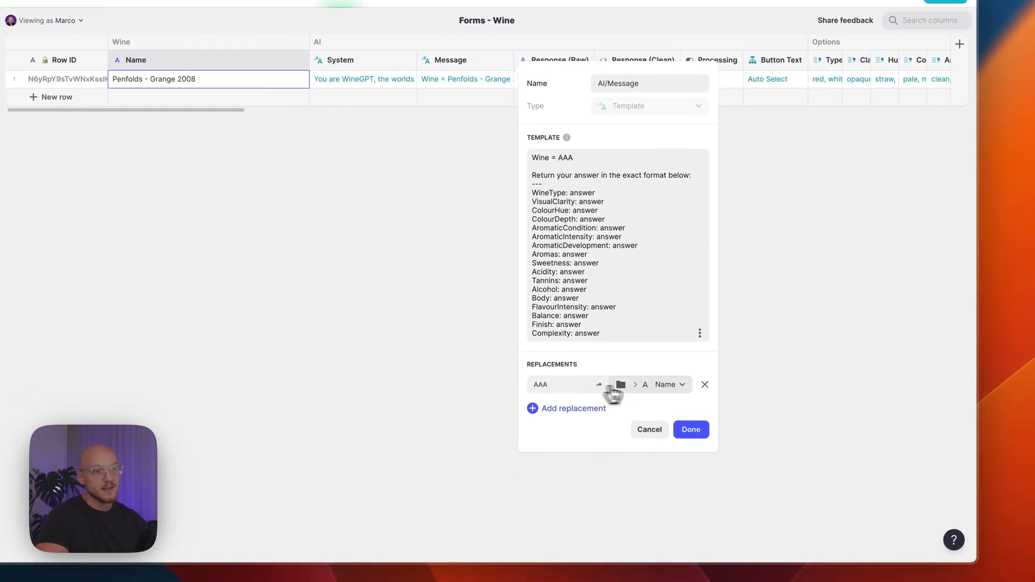
left_click(619, 384)
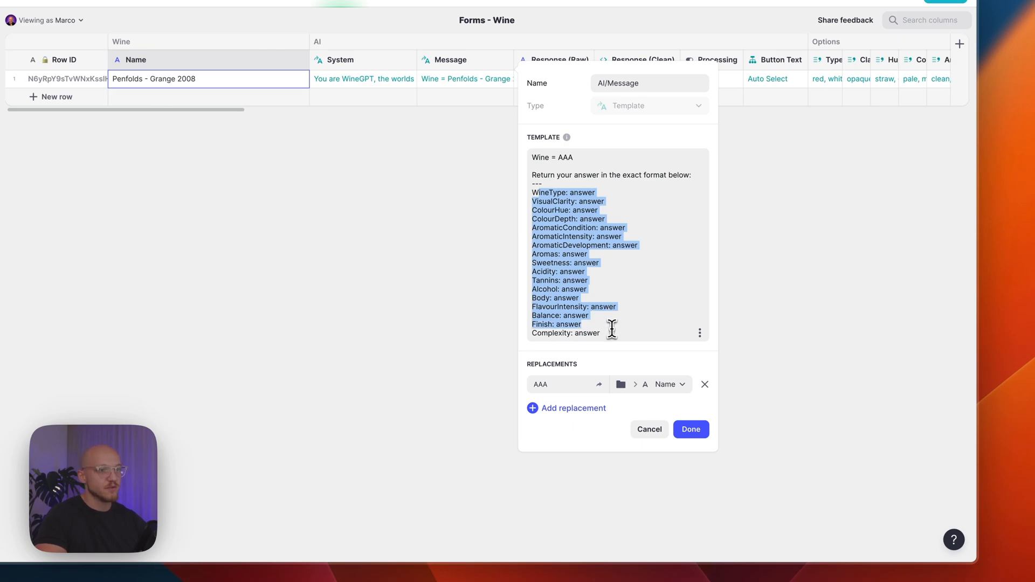
left_click(690, 429)
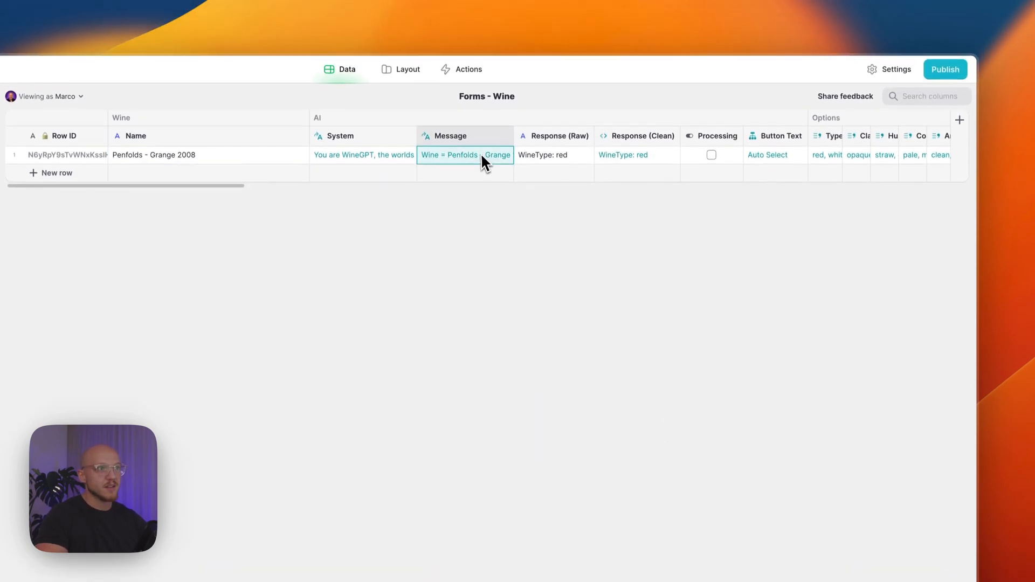
Step: Open the System column's prompt template for editing
left_click(363, 157)
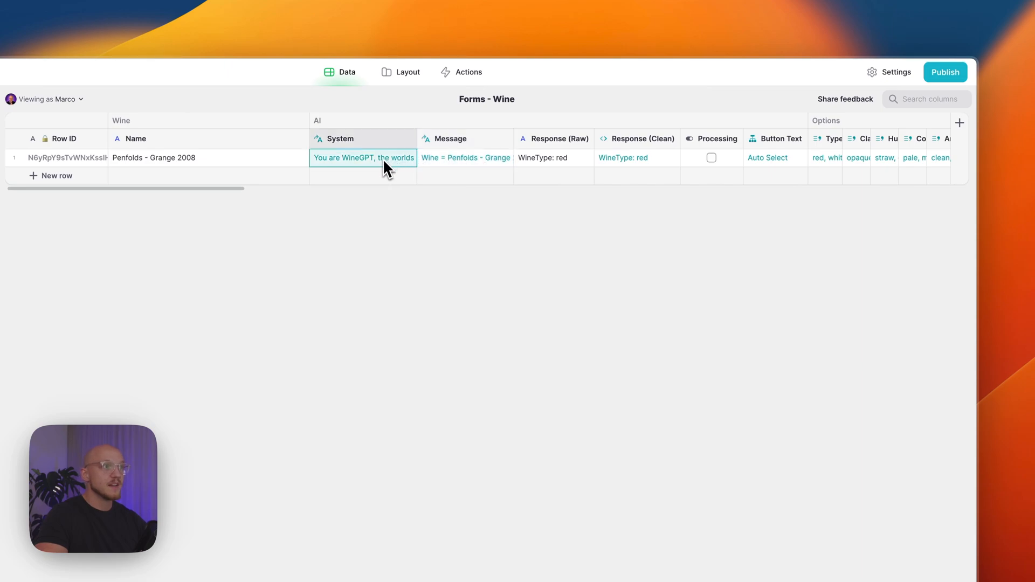
right_click(341, 138)
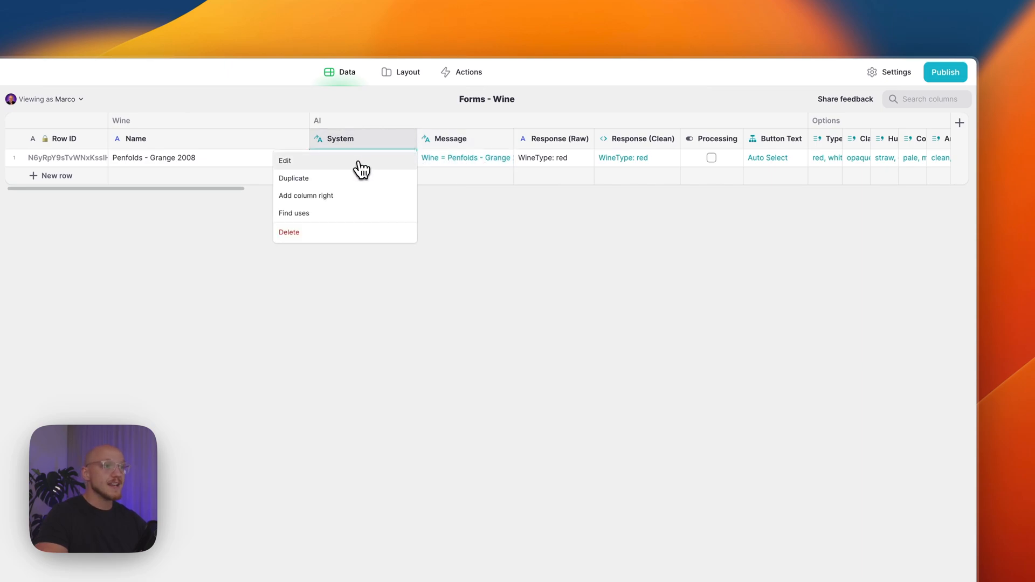
left_click(285, 161)
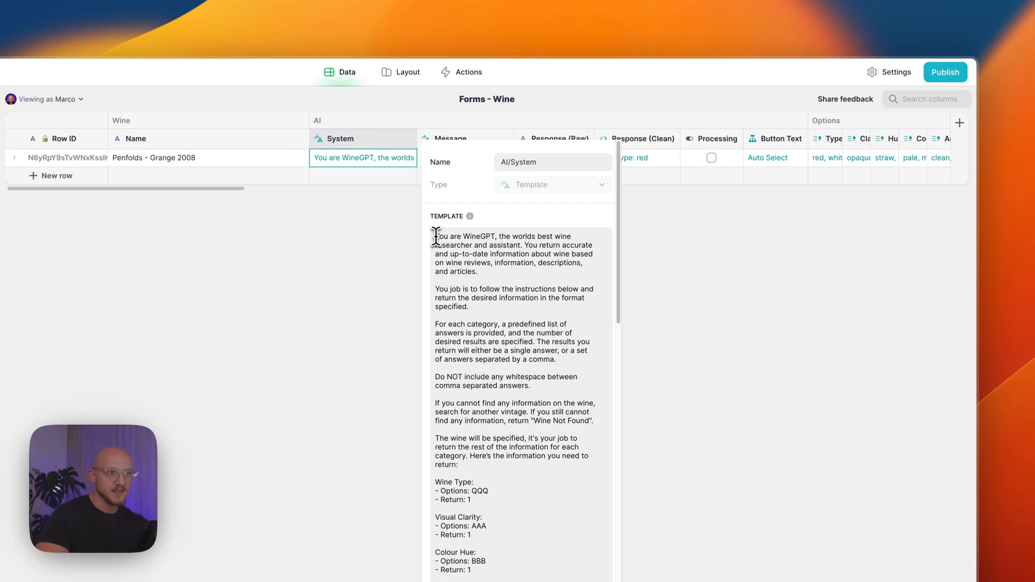
Step: Highlight the instructions, Wine Type label and its Options line in the template
left_click_drag(434, 236, 479, 272)
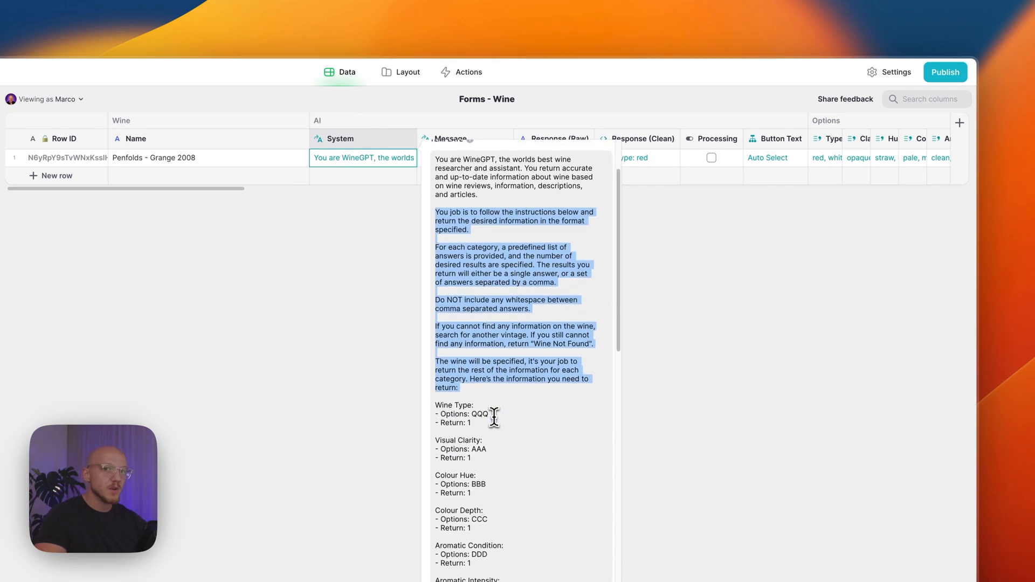
scroll("down", 3)
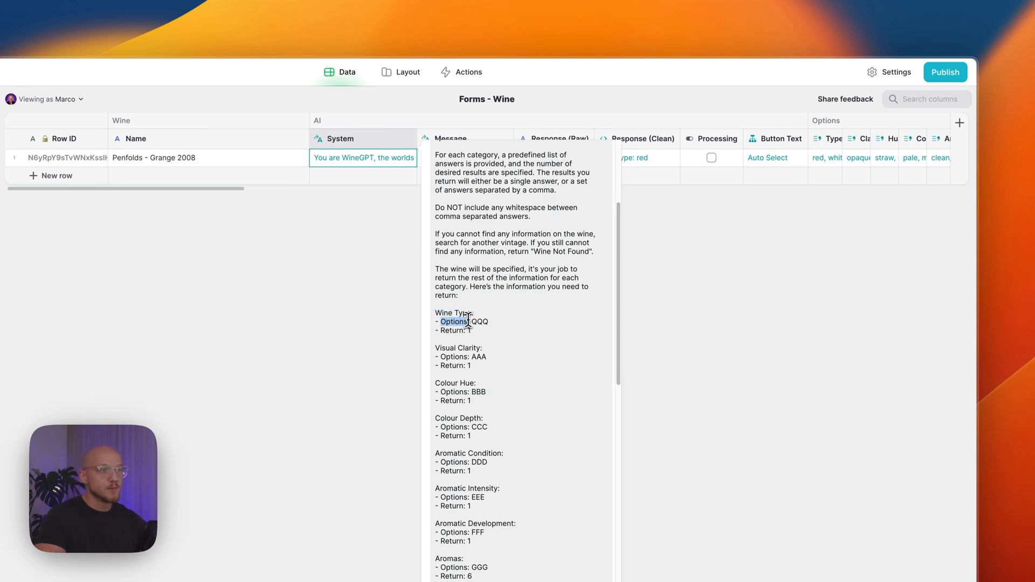
double_click(479, 321)
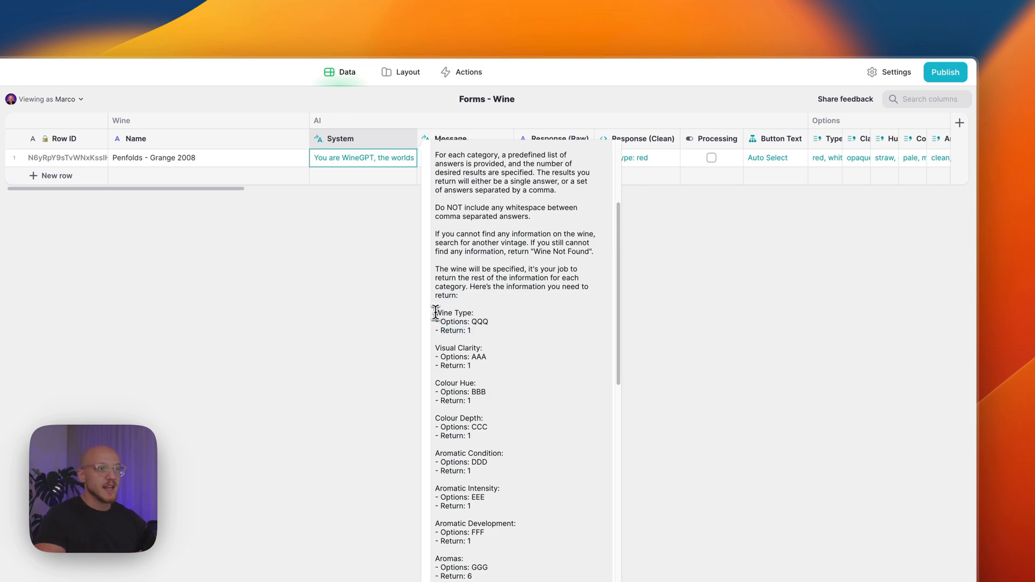
double_click(453, 312)
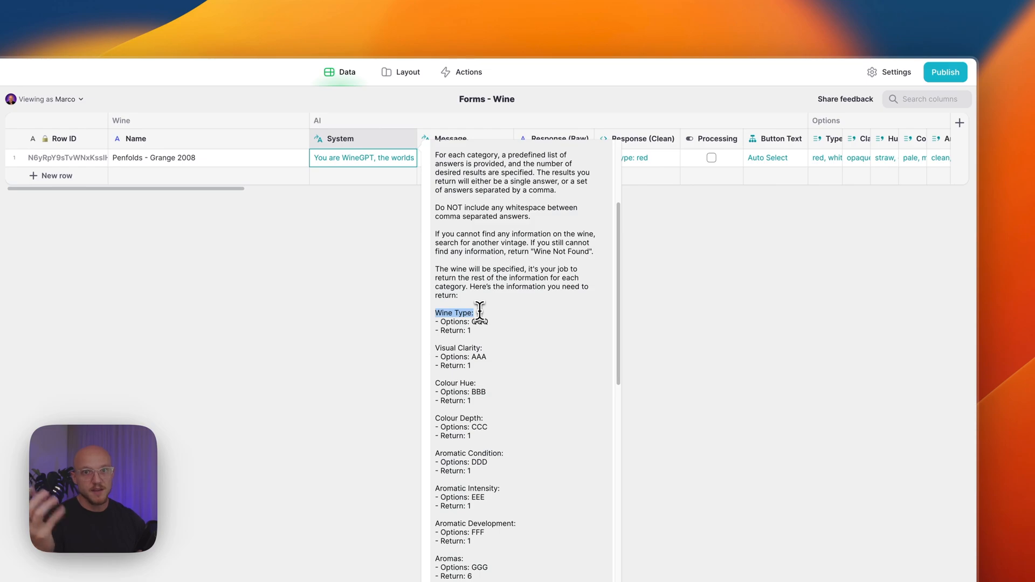
type("QQQ")
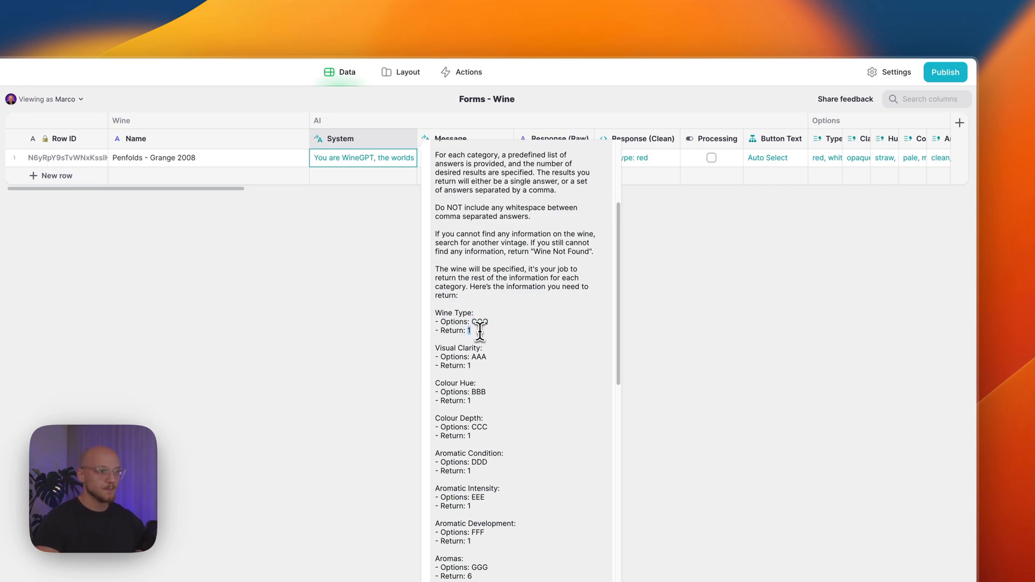
Step: Check the Aromas return count and Replacements list, then cancel the System template
scroll("down", 3)
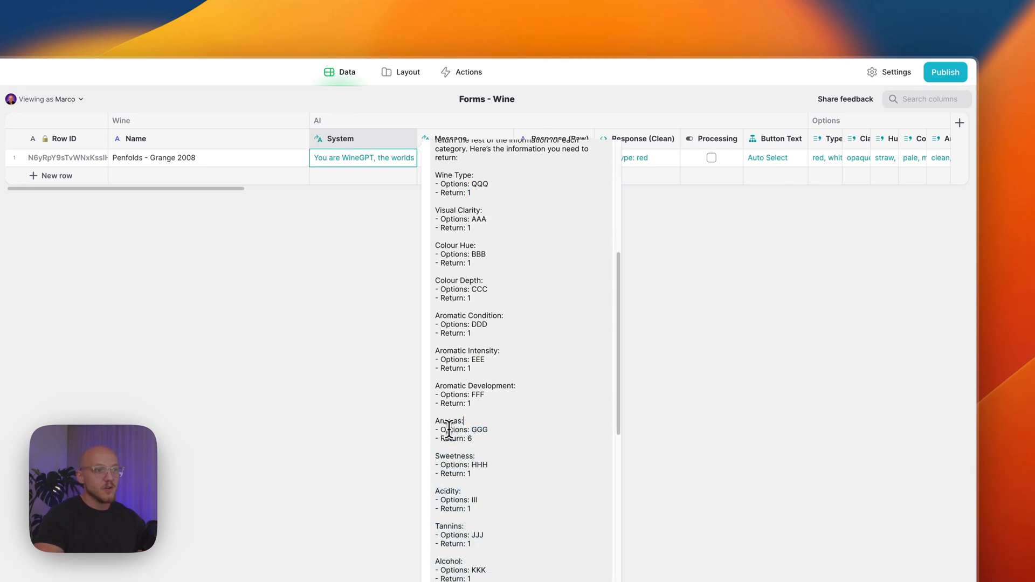
double_click(479, 429)
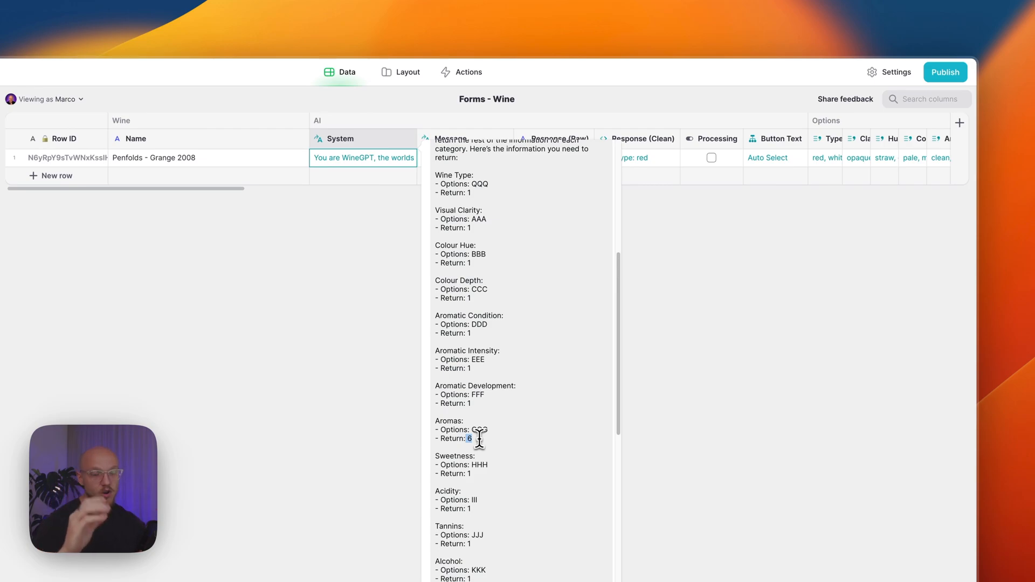
scroll("down", 3)
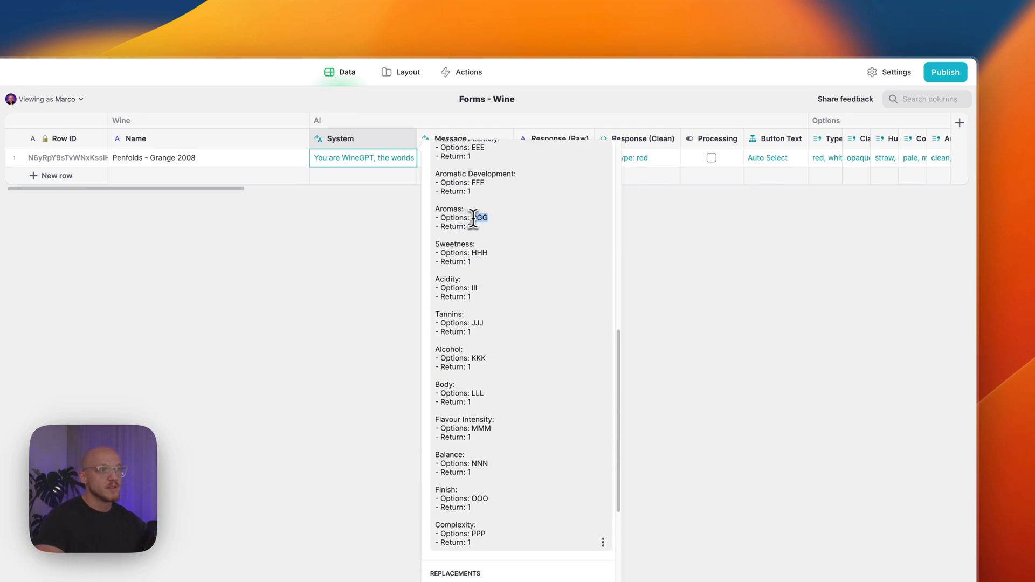
scroll("down", 3)
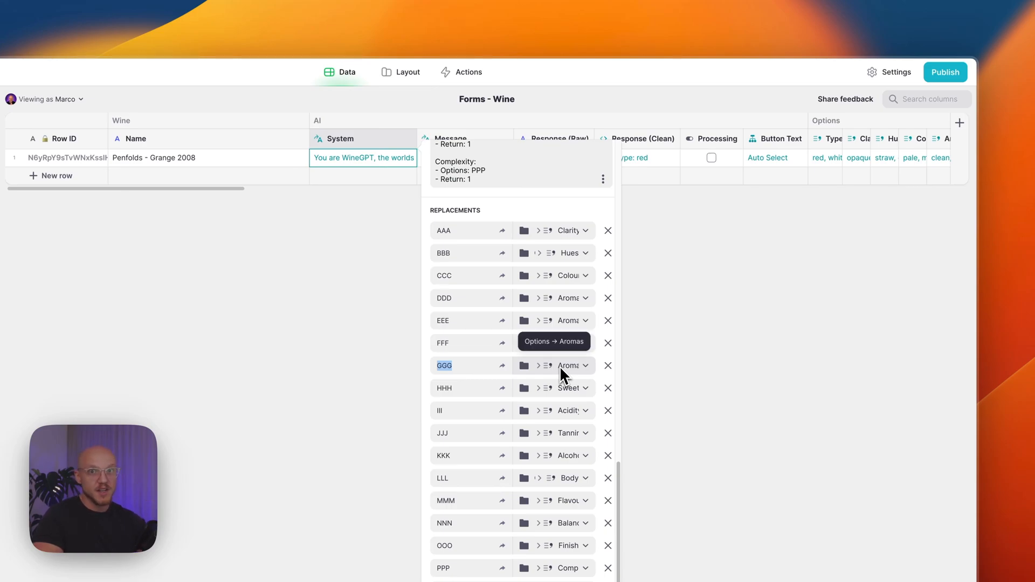
scroll("down", 3)
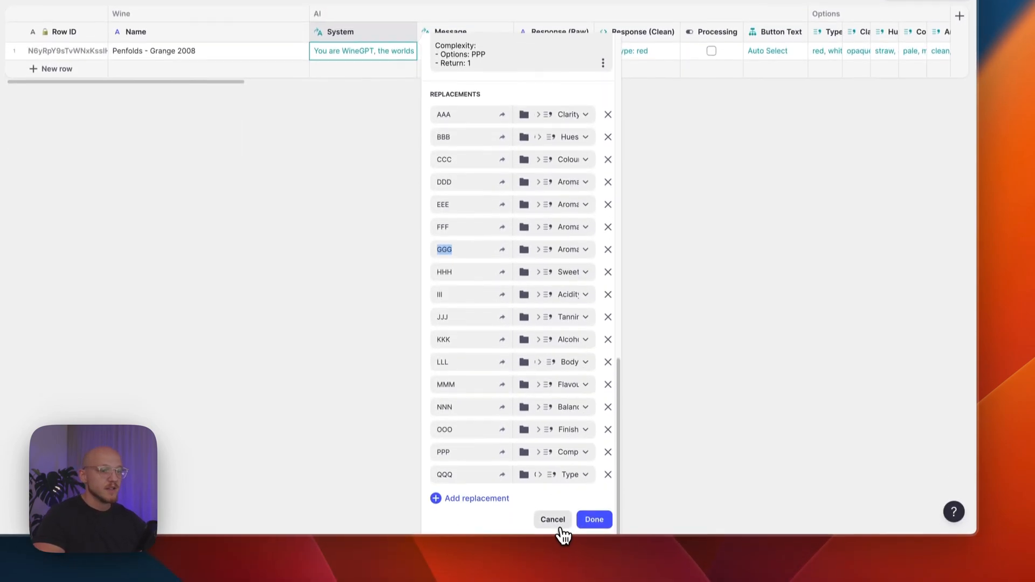
left_click(552, 520)
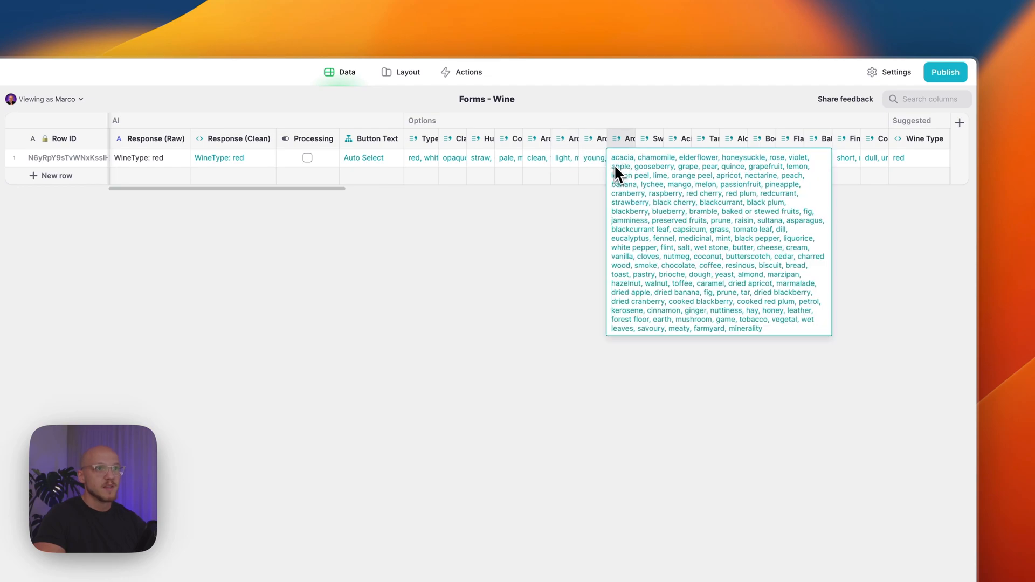
Step: Open the Options/Aromas column settings that comma-join Options - Aromas names
left_click_drag(614, 157, 746, 303)
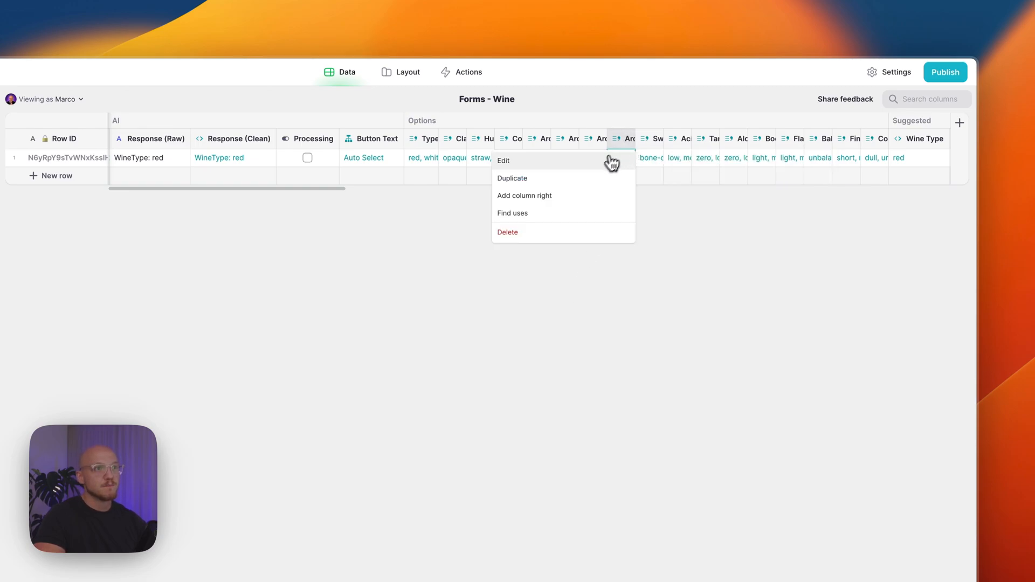
left_click(503, 161)
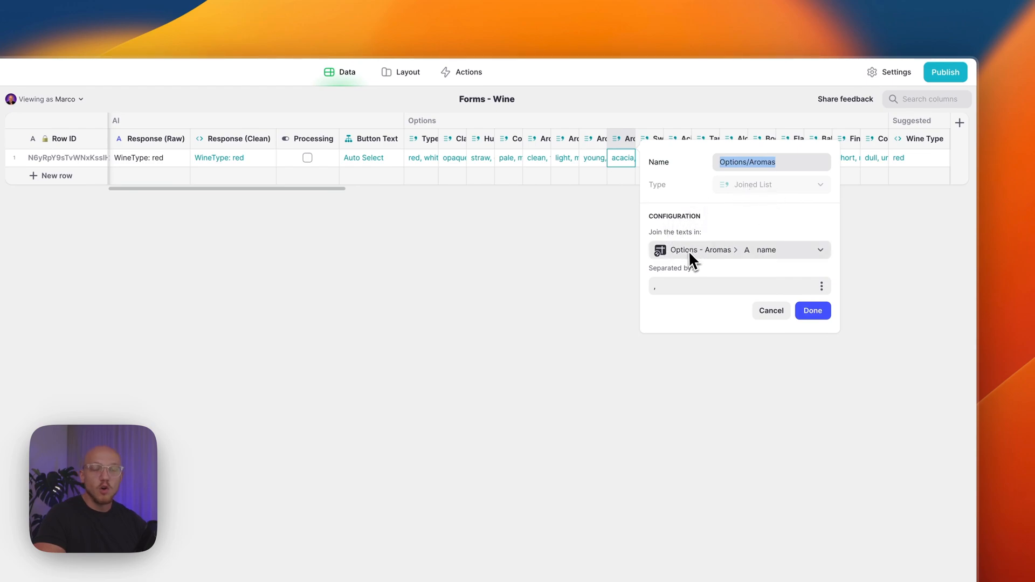
mouse_move(697, 250)
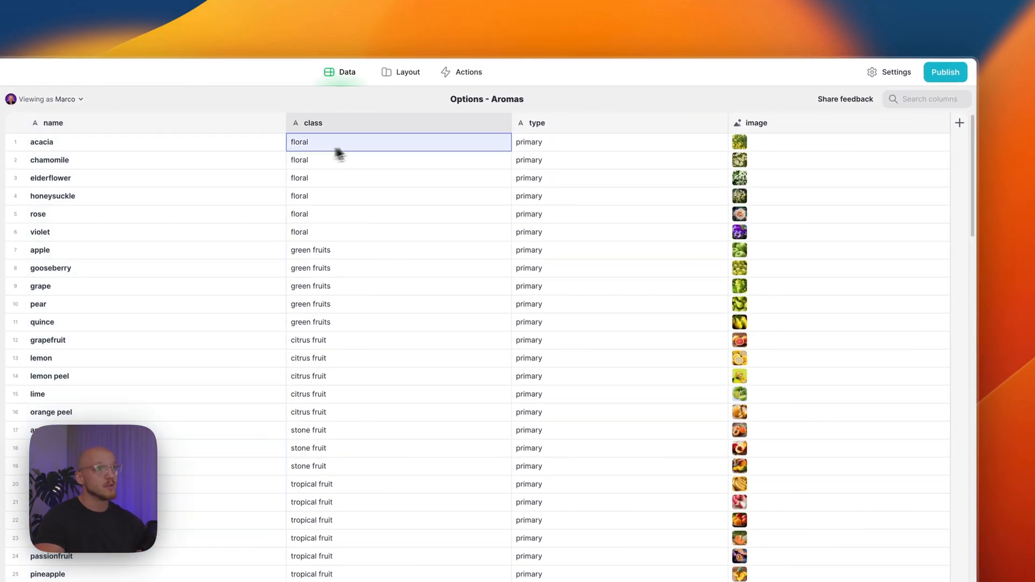
left_click(398, 177)
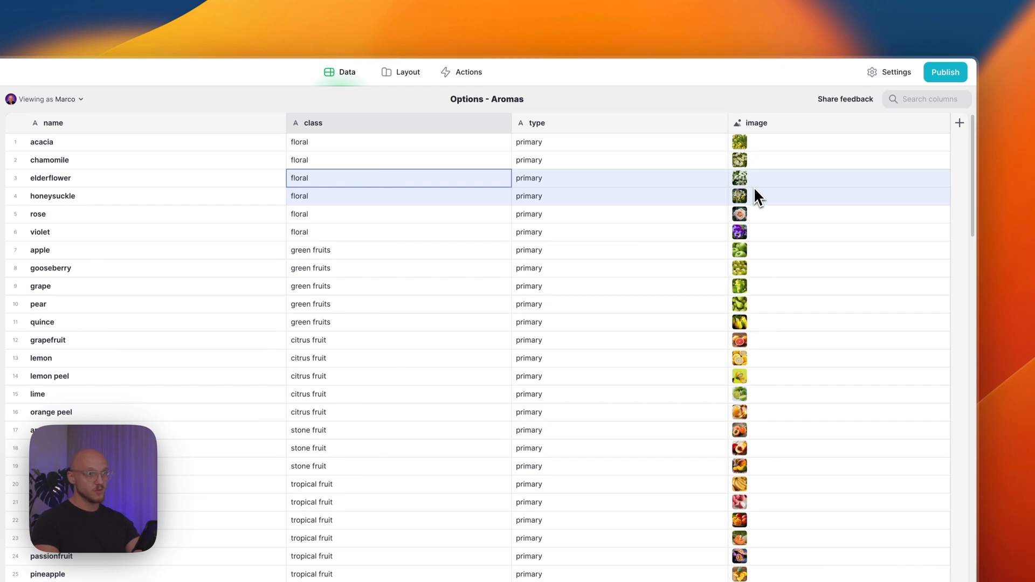
mouse_move(425, 224)
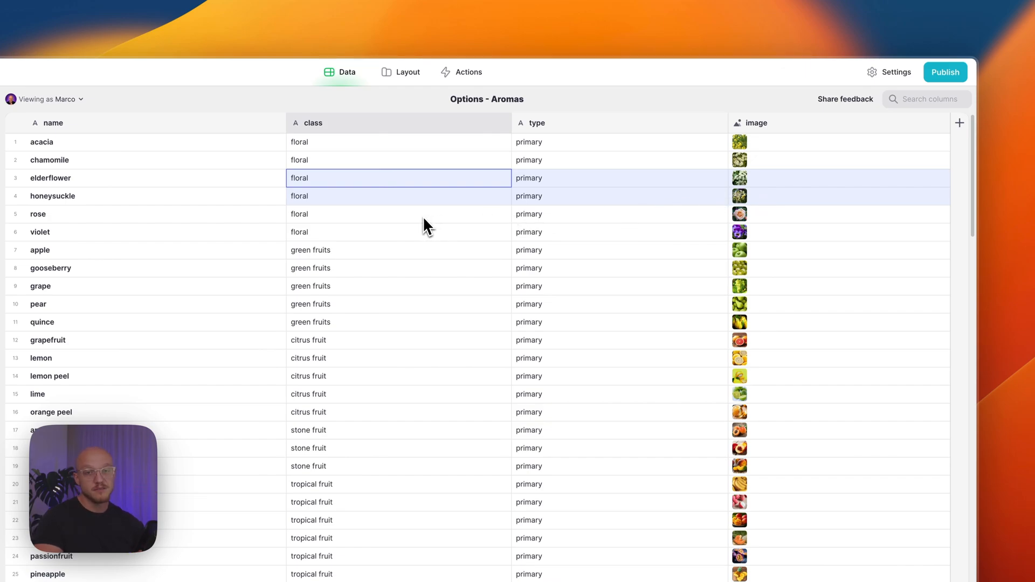
left_click(396, 214)
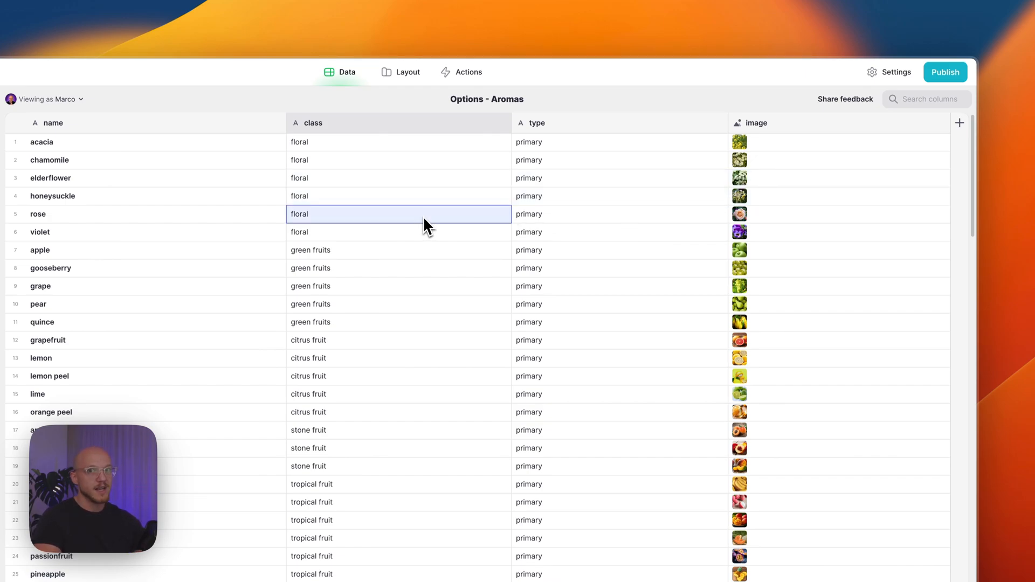
left_click(618, 214)
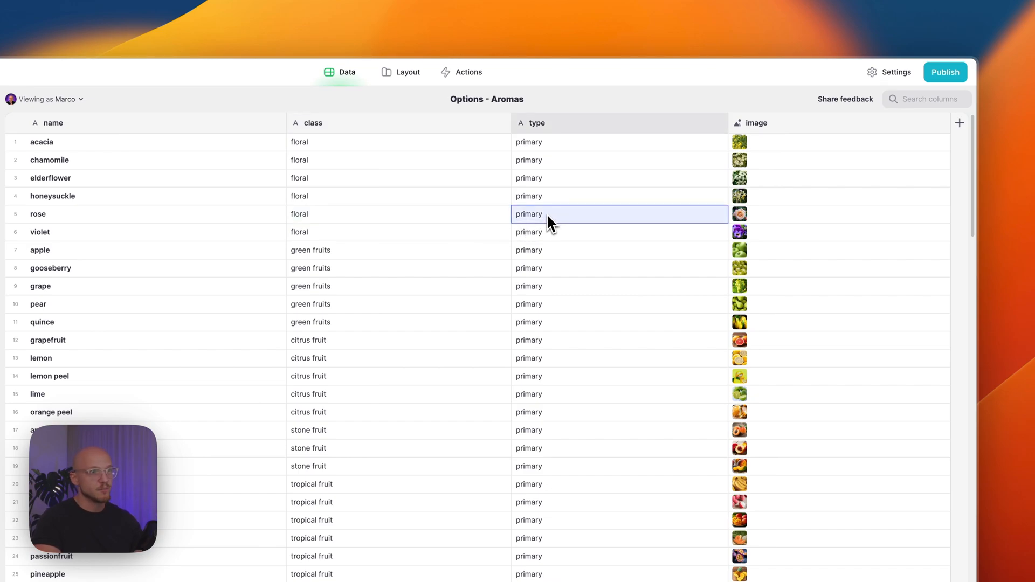
mouse_move(781, 221)
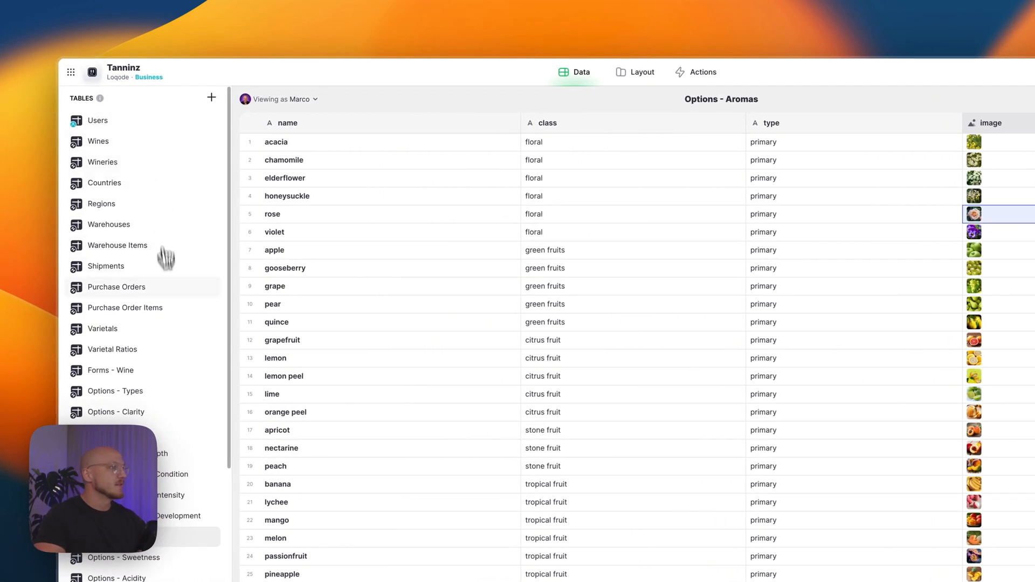
Step: In Forms - Wine, inspect the Penfolds name, system prompt and raw response 'WineType: red'
left_click(110, 370)
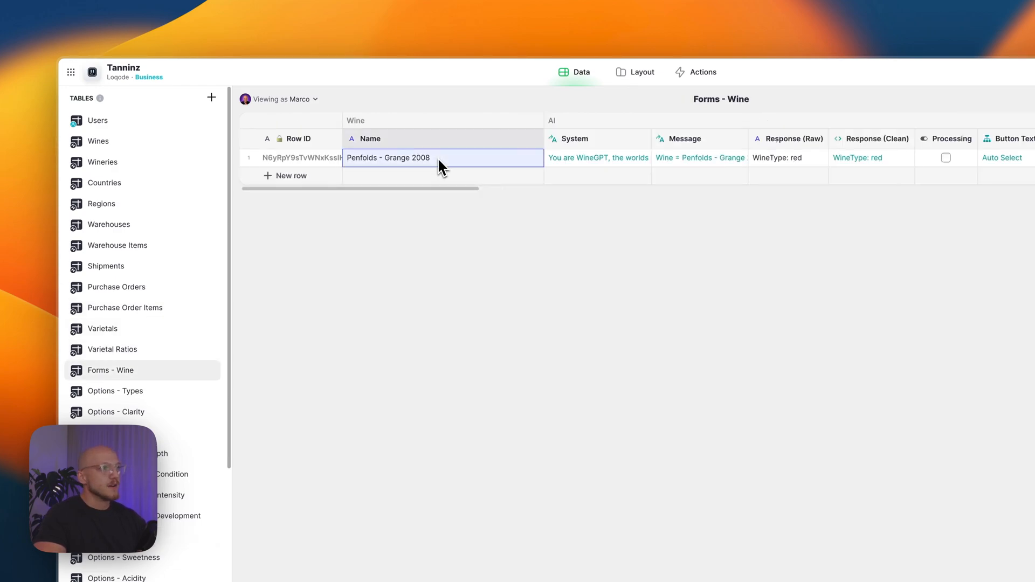
left_click(521, 158)
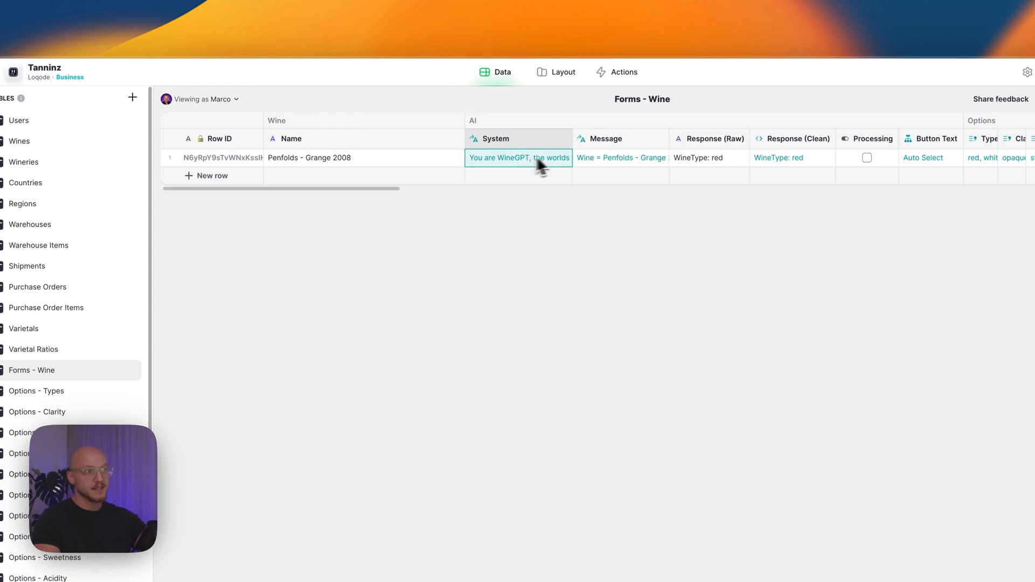
left_click(620, 158)
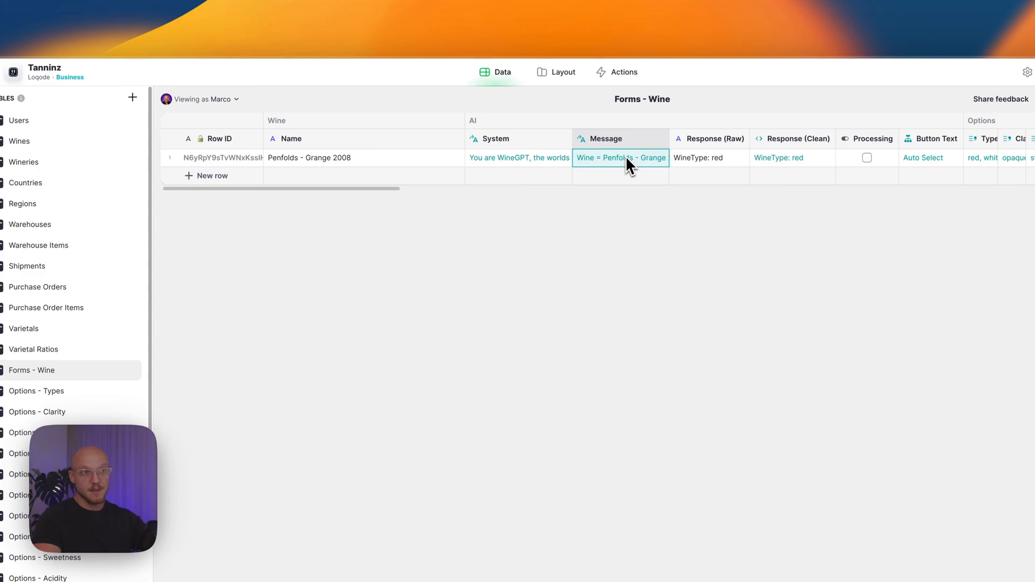
scroll("right", 3)
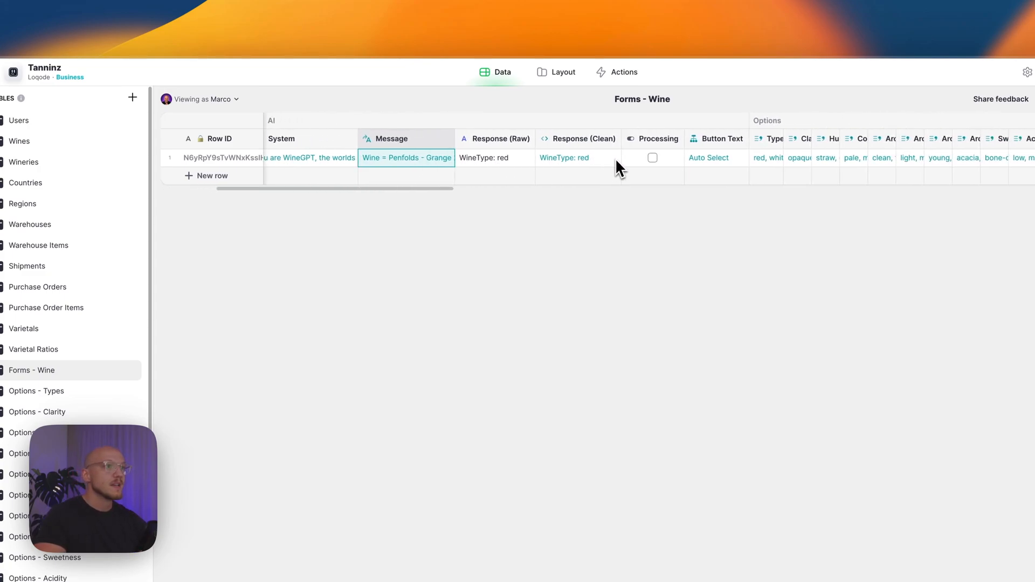
scroll("right", 3)
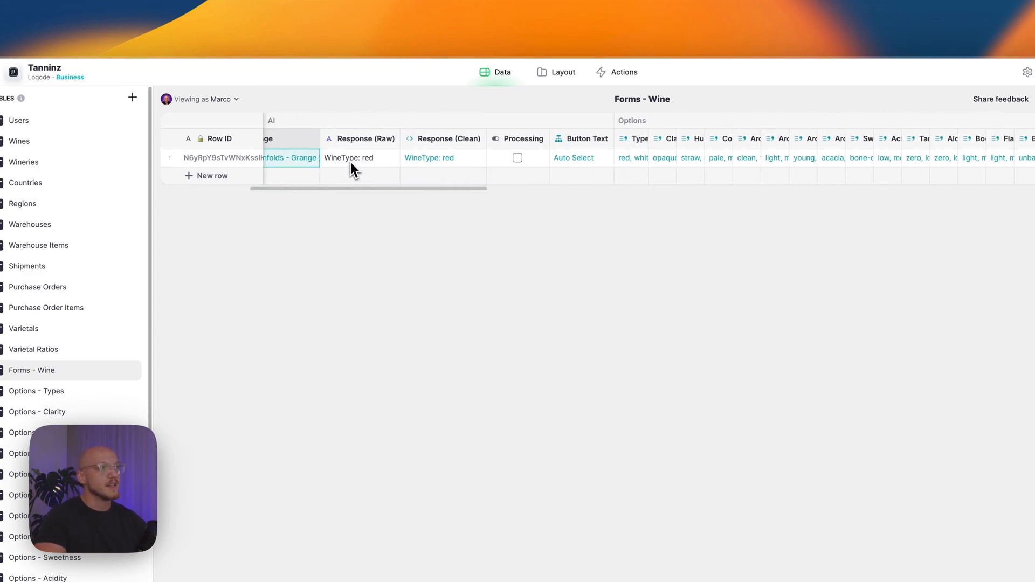
left_click(356, 158)
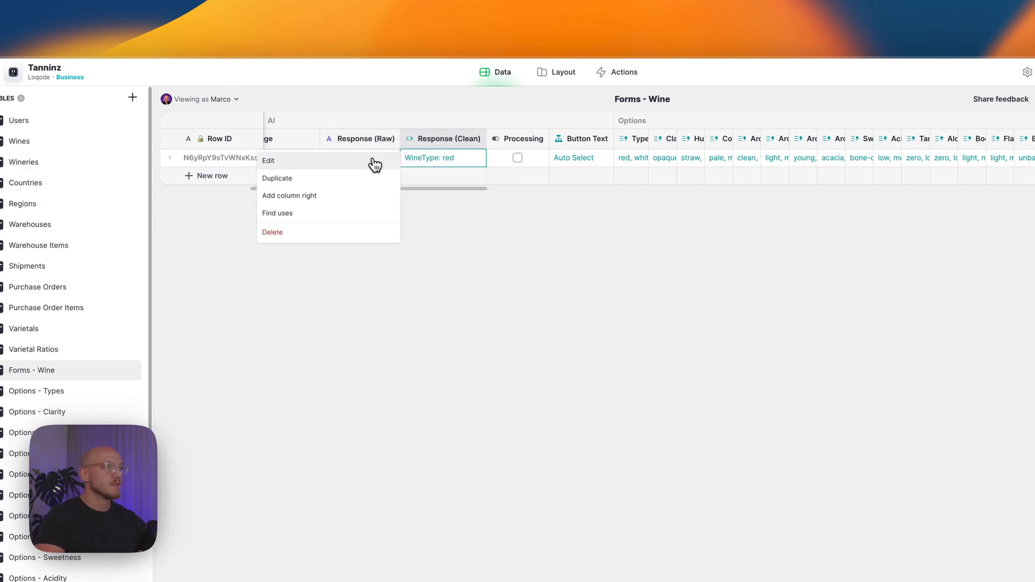
left_click(360, 158)
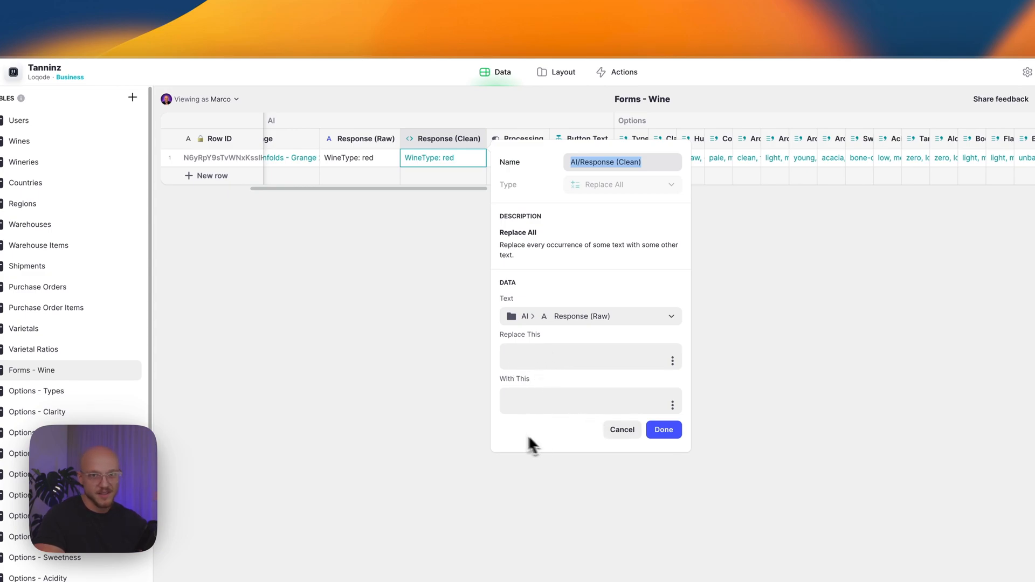
mouse_move(609, 429)
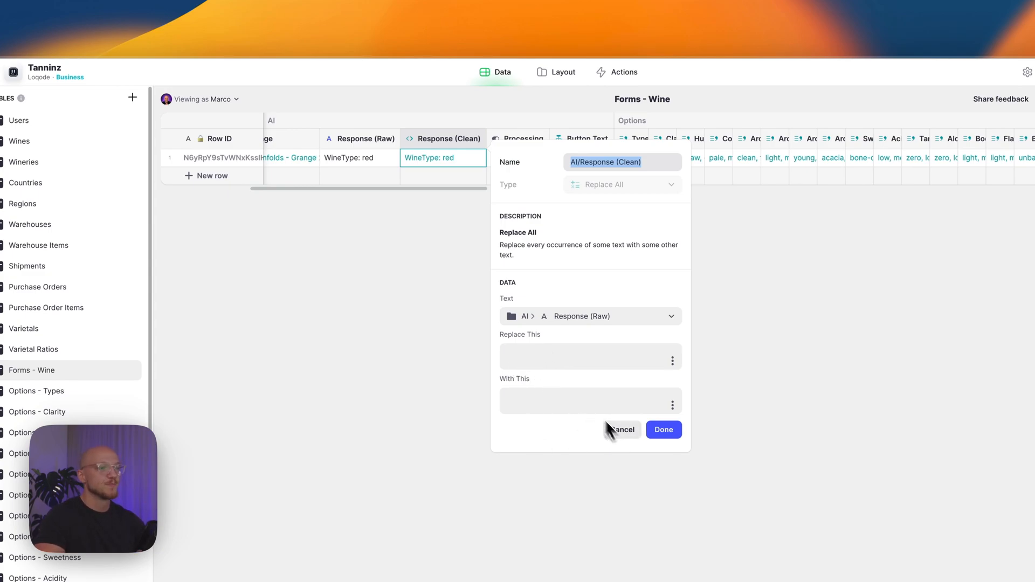
mouse_move(582, 384)
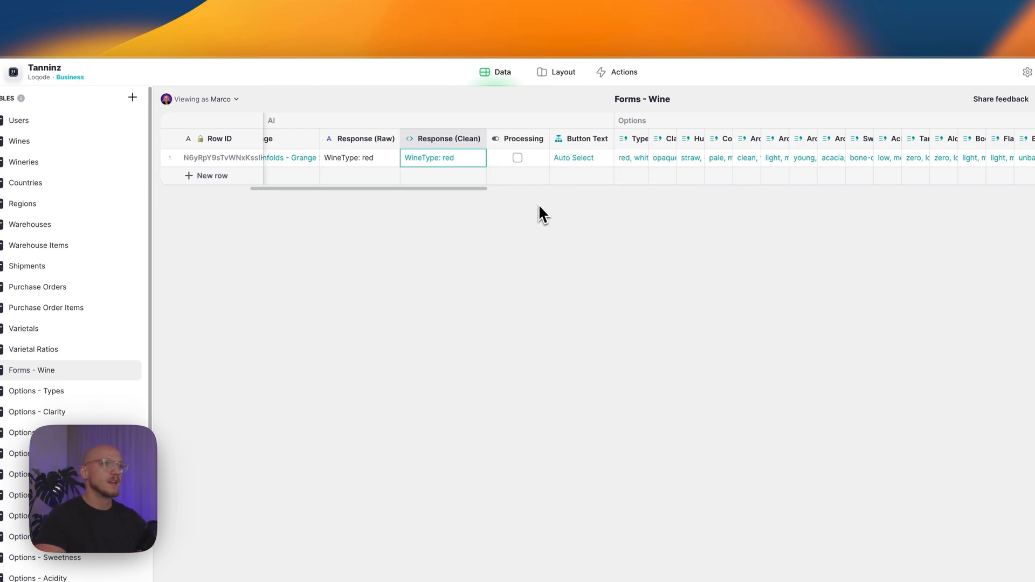
Step: Open the Wine Type suggested column's options menu
scroll("right", 3)
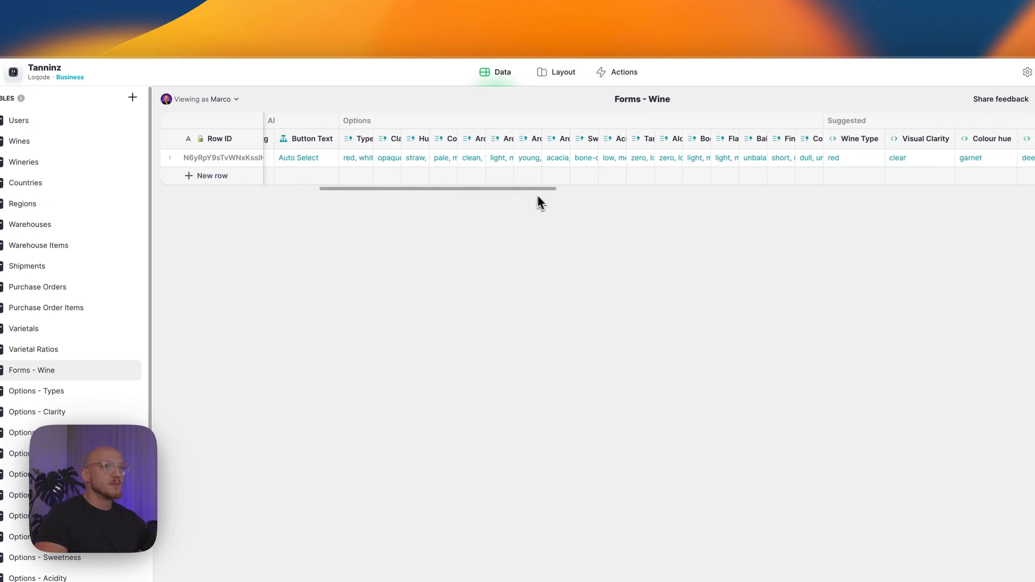
scroll("right", 3)
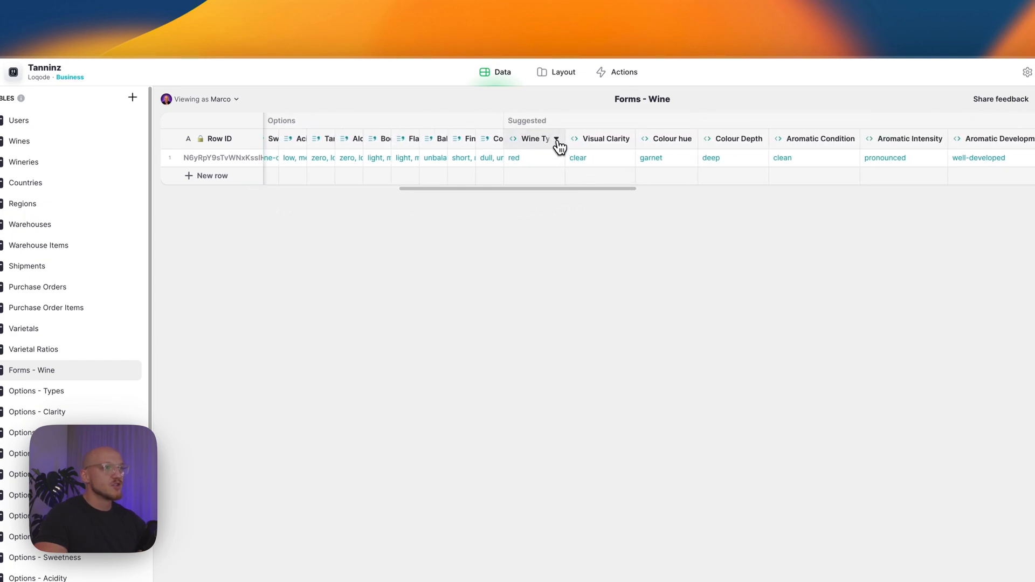
left_click(556, 142)
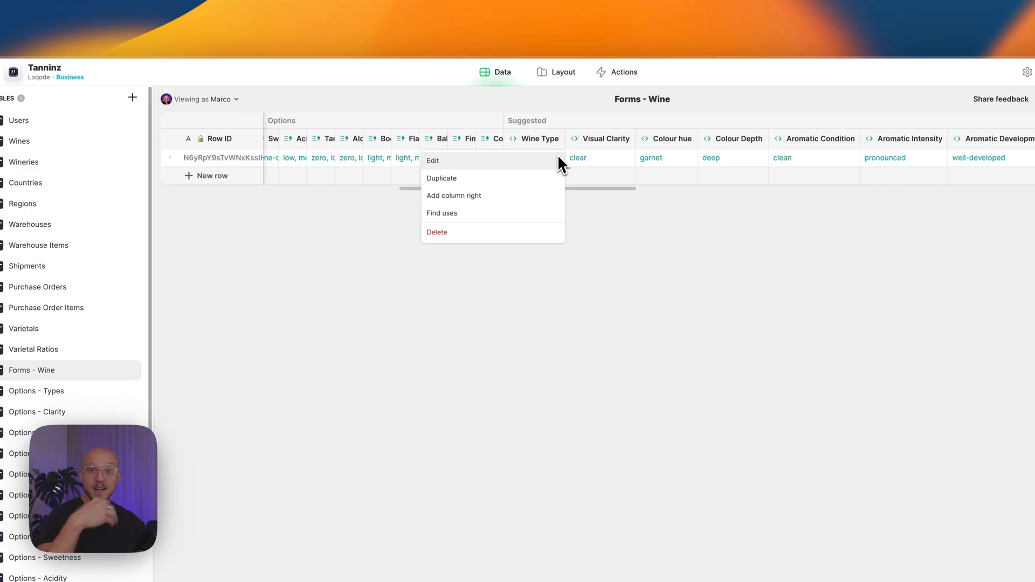
mouse_move(557, 164)
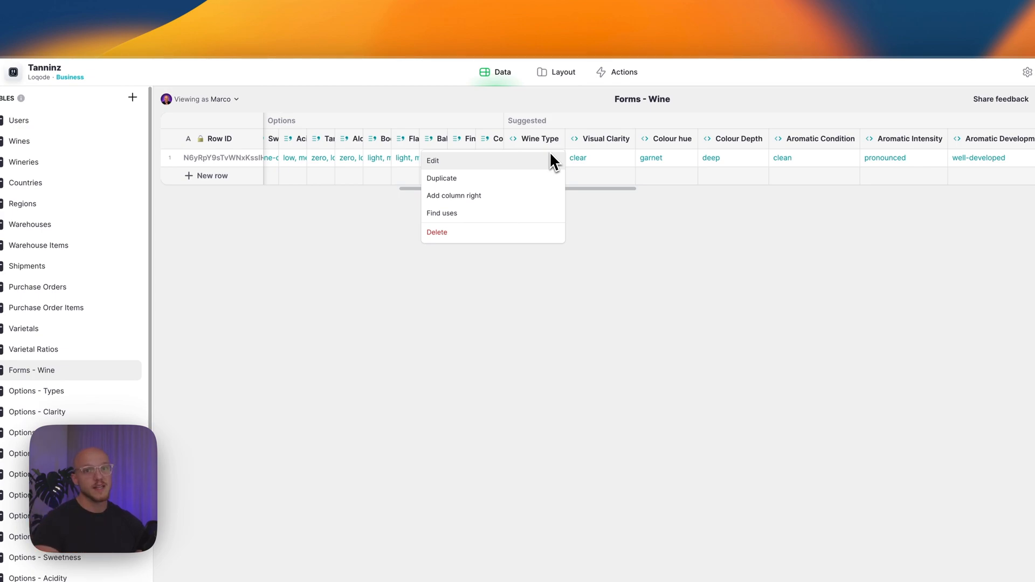
mouse_move(583, 164)
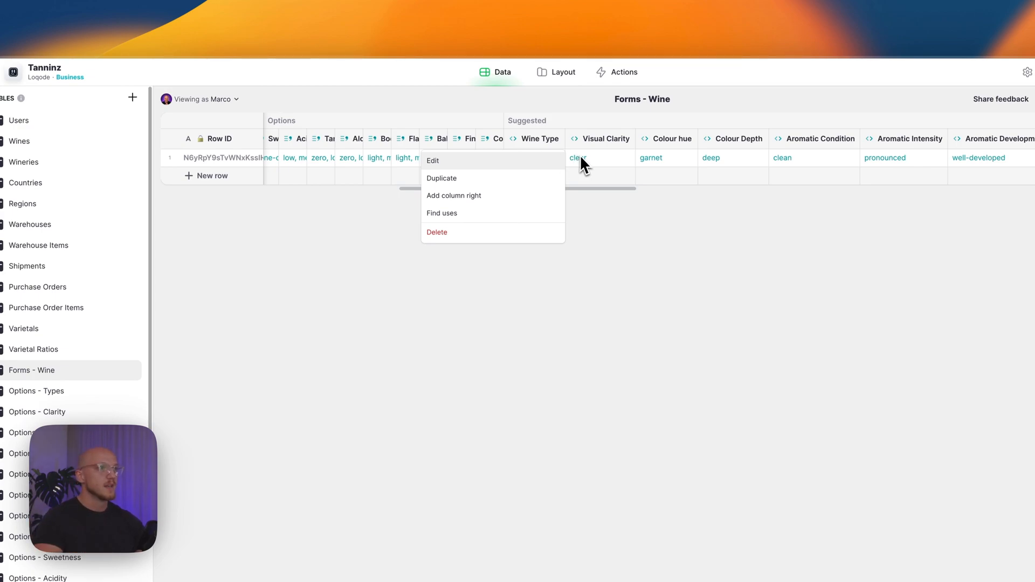
mouse_move(511, 171)
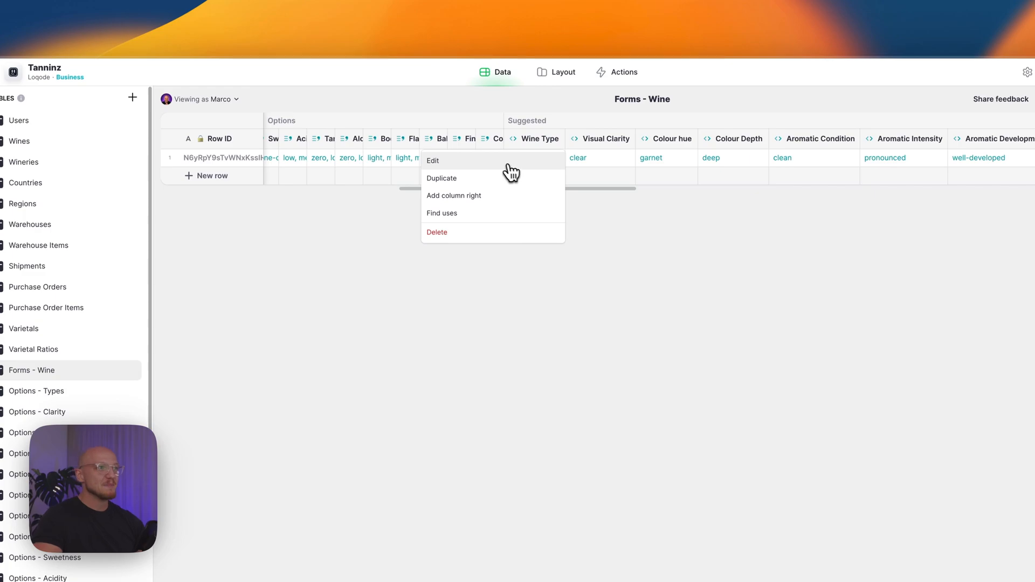
left_click(432, 159)
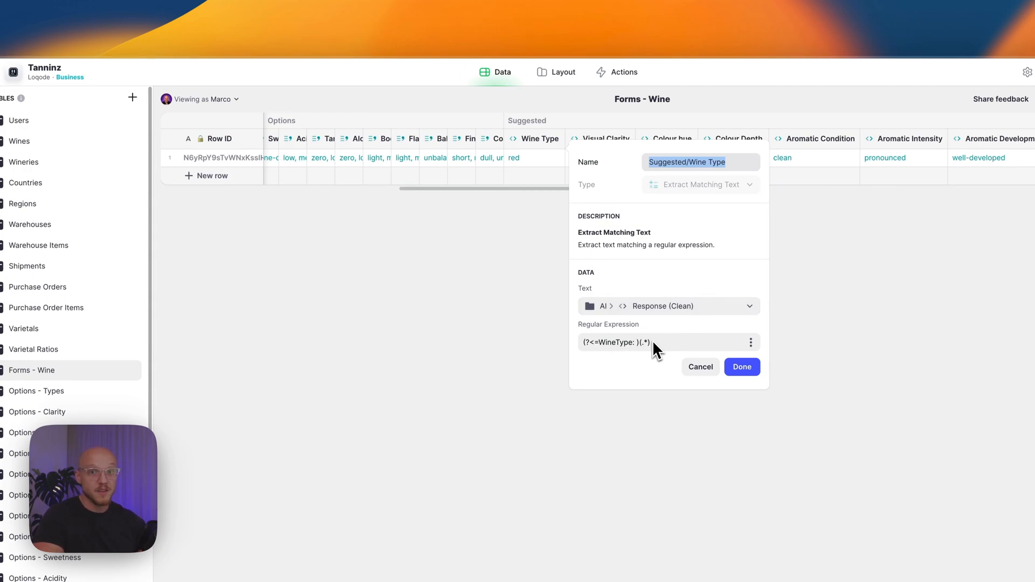
left_click(741, 367)
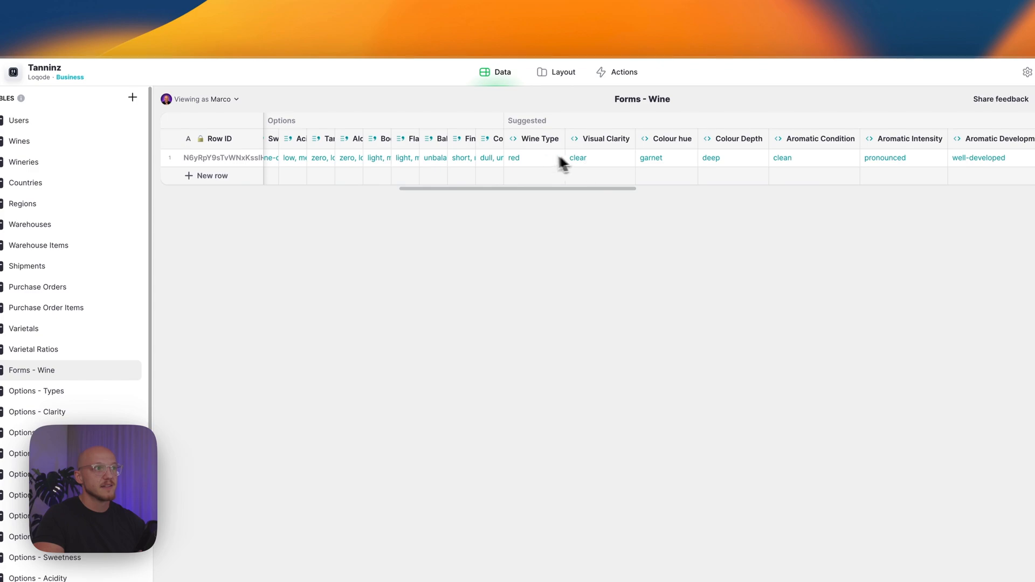
left_click(533, 158)
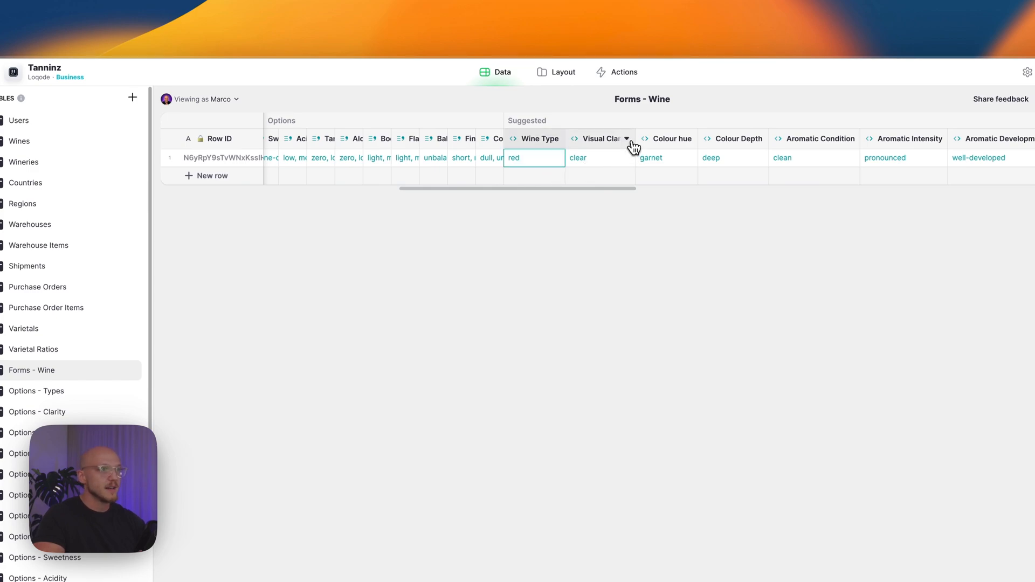
left_click(624, 138)
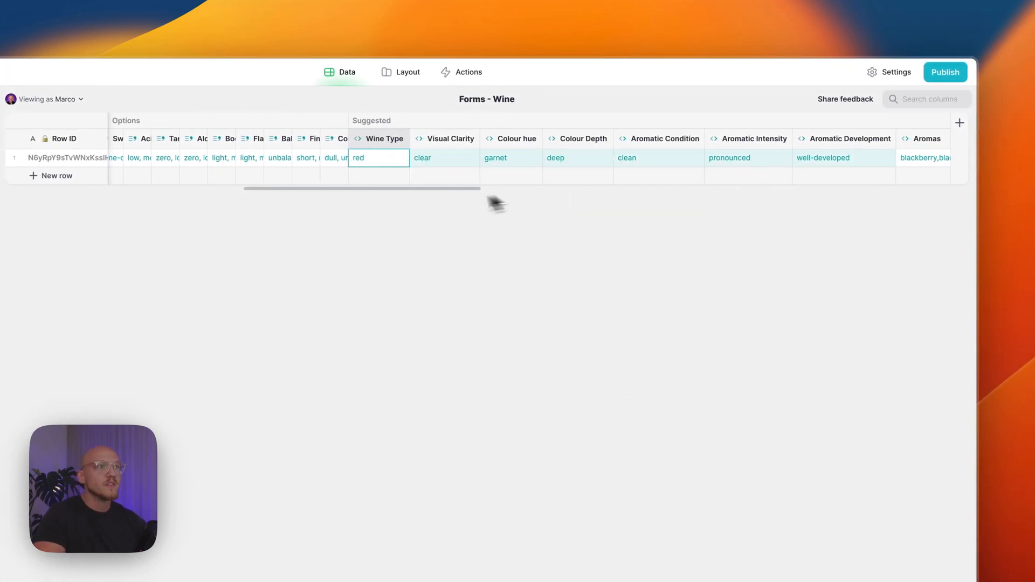
Step: Inspect the cleaned response and Selected values like red, clear, garnet, deep, dry
scroll("right", 3)
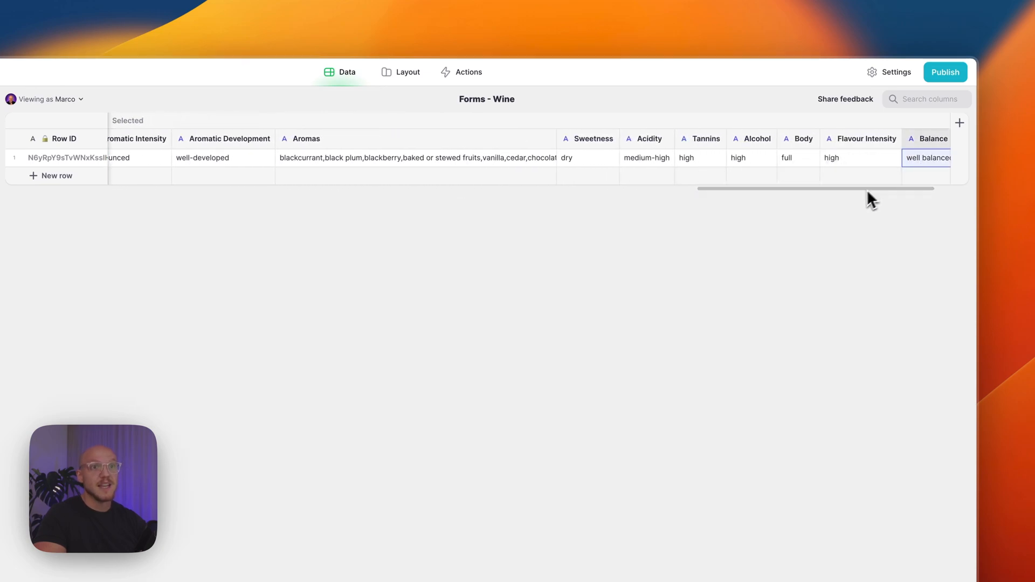
scroll("right", 3)
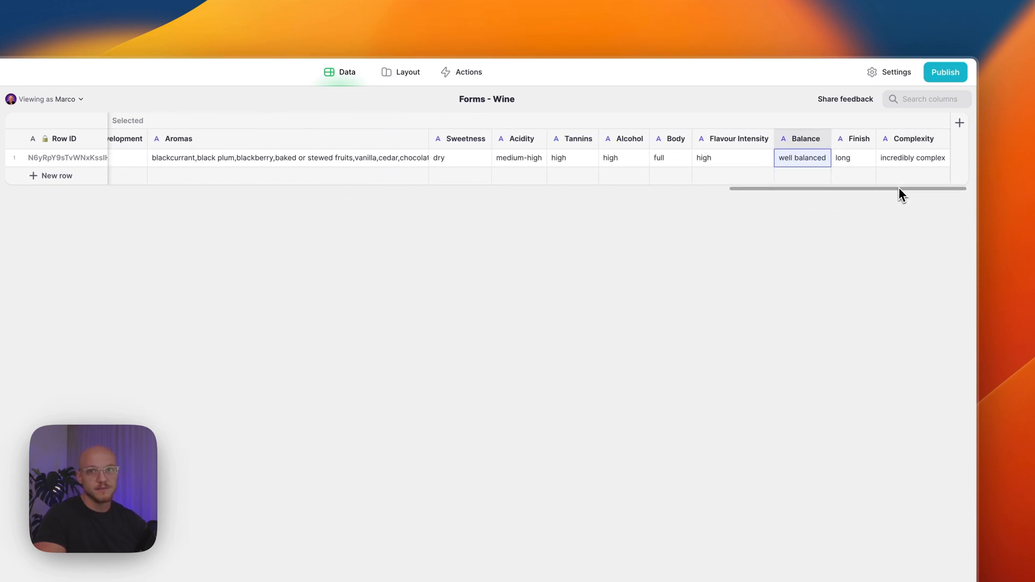
scroll("right", 3)
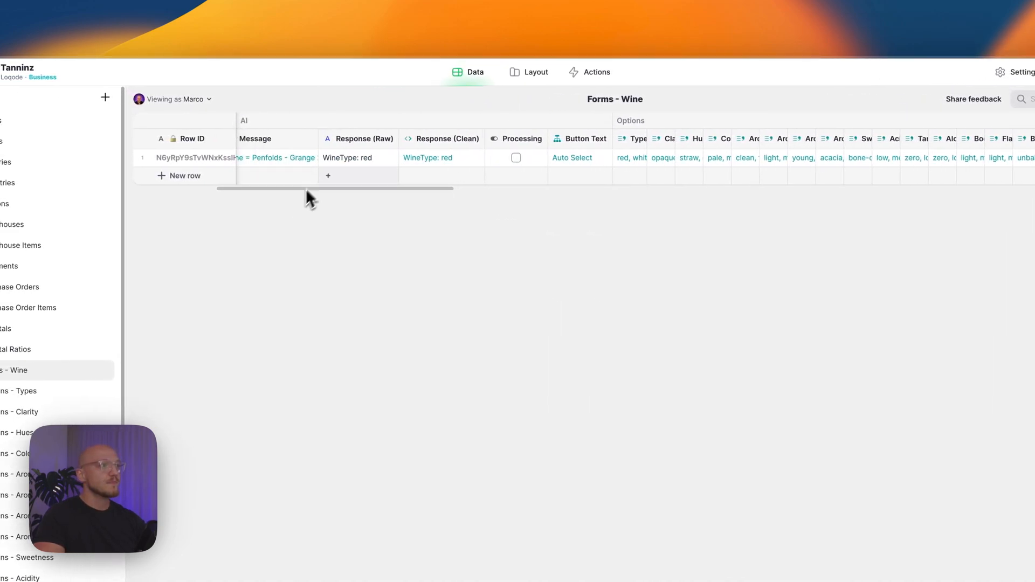
left_click(440, 157)
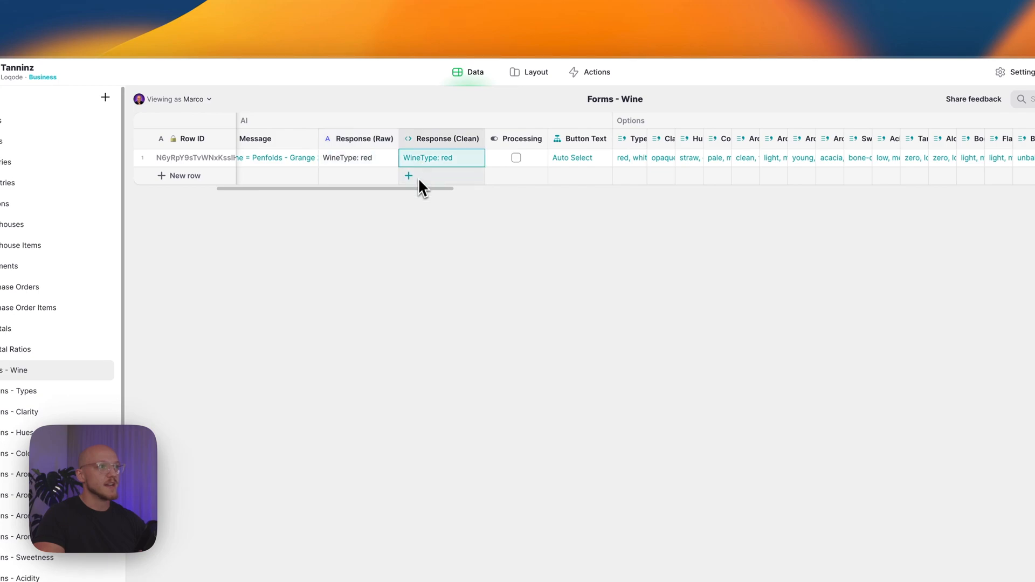
scroll("right", 3)
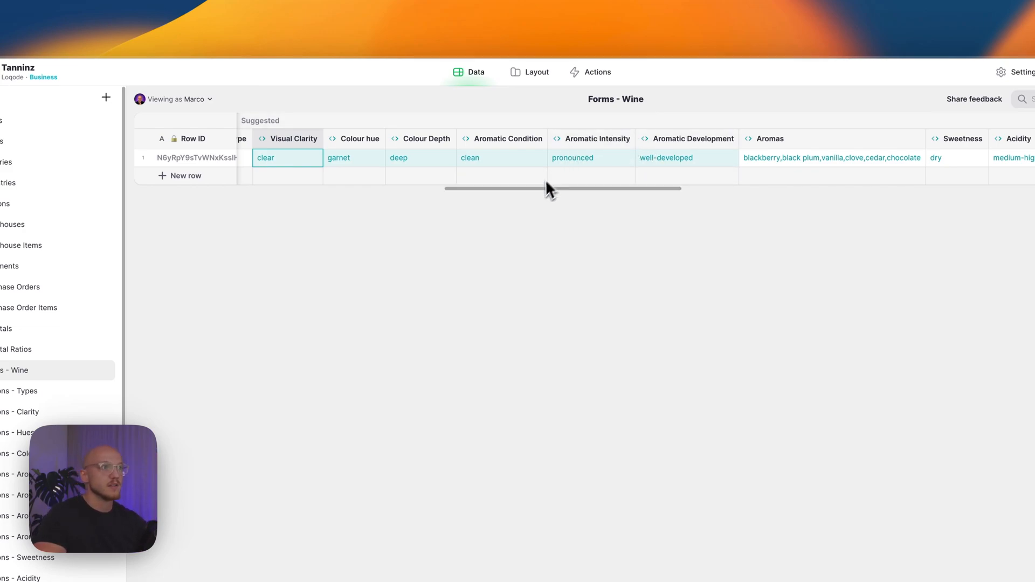
scroll("right", 3)
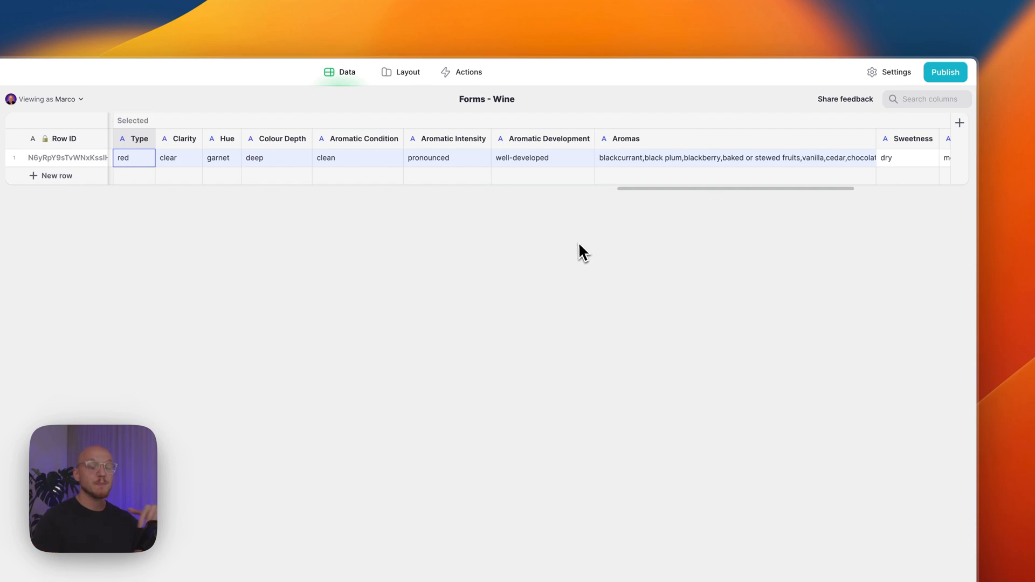
mouse_move(559, 258)
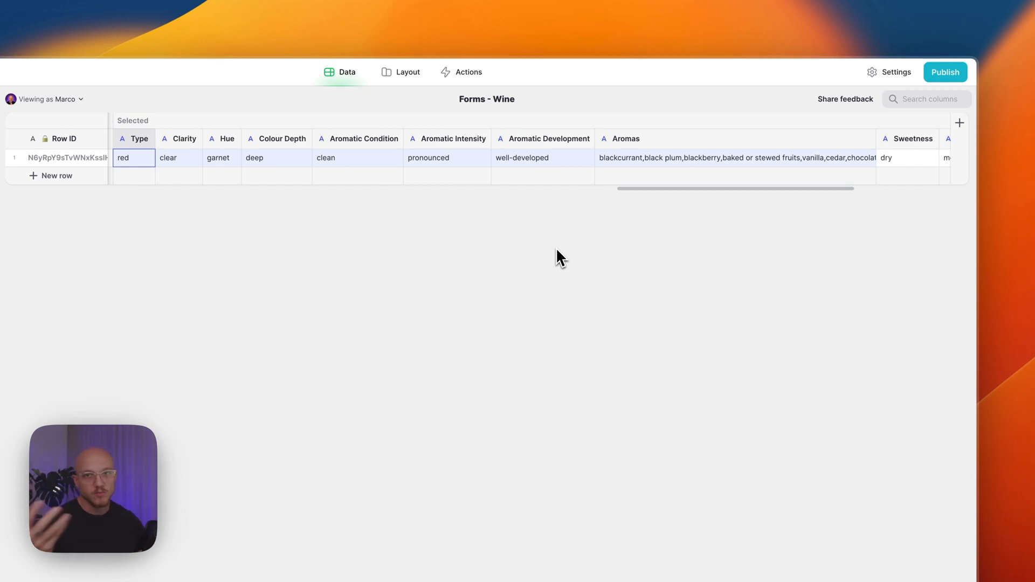
mouse_move(610, 226)
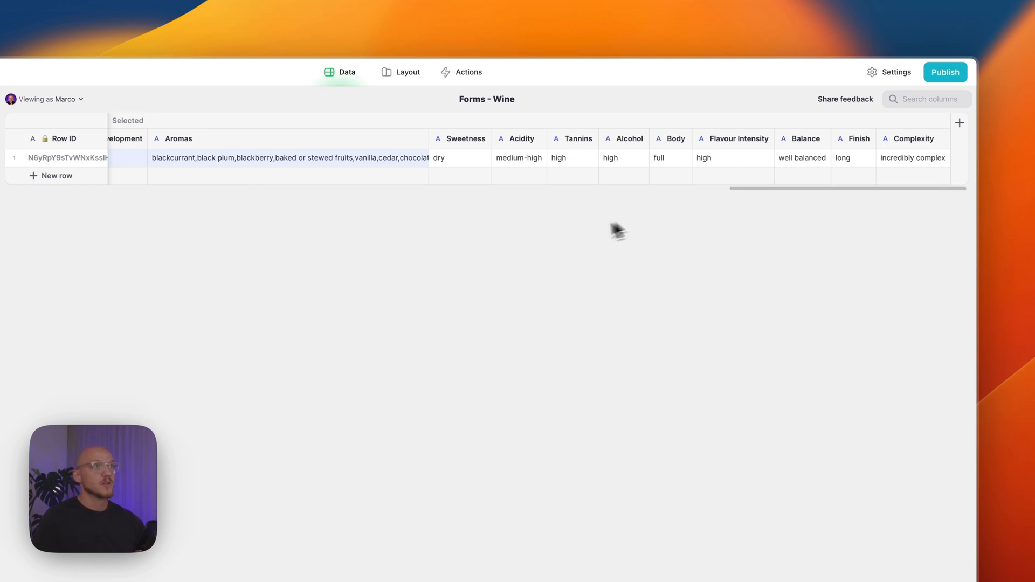
Step: In Add A Wine's Auto Select action, inspect the final Set column values step
left_click(400, 72)
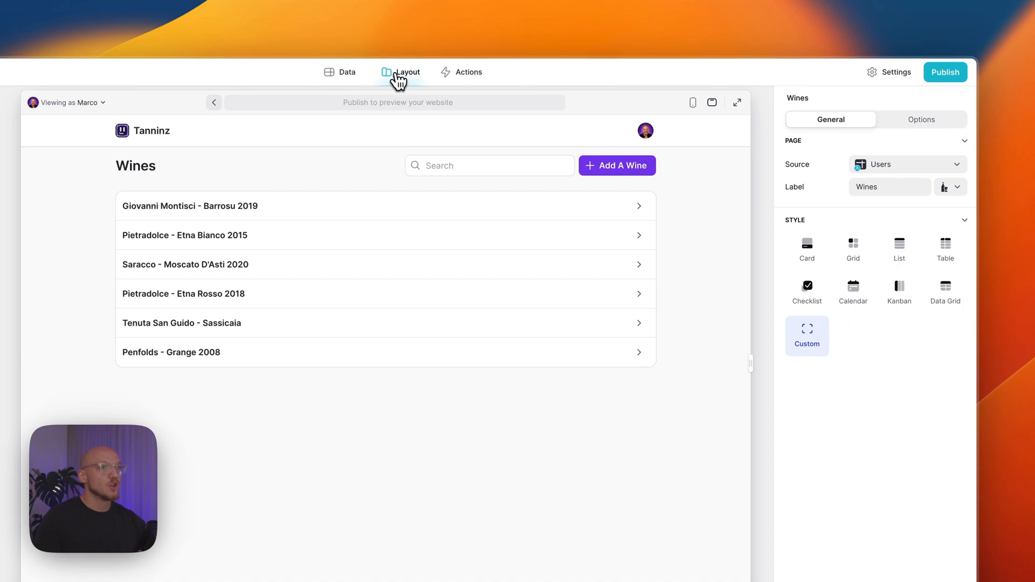
left_click(616, 165)
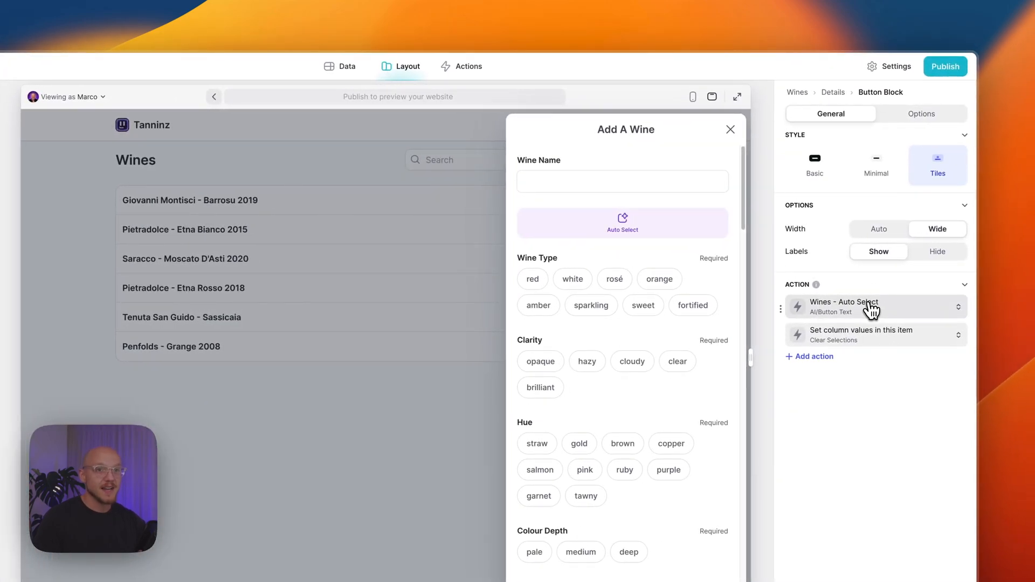
left_click(844, 306)
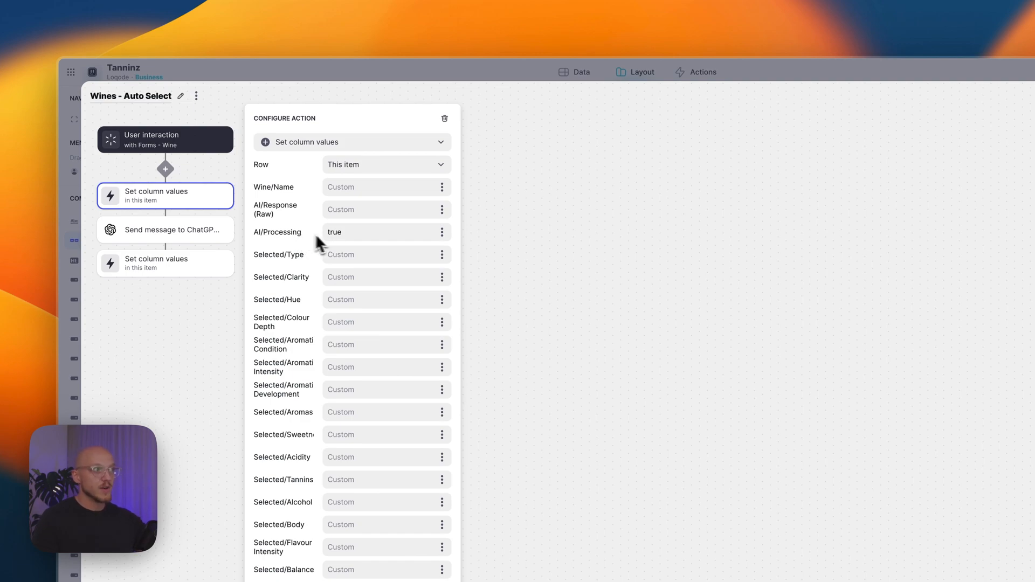
mouse_move(333, 246)
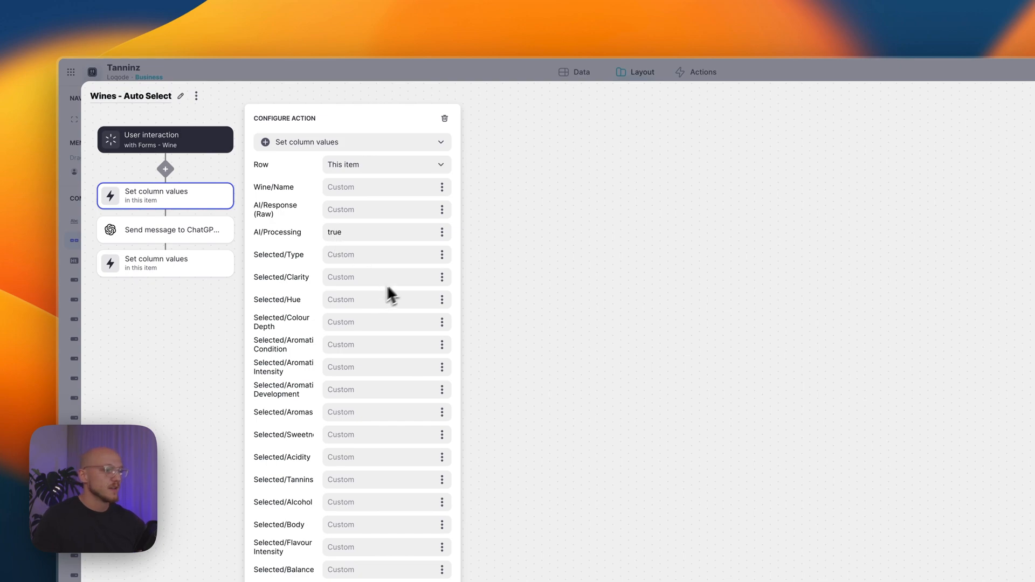
left_click(165, 229)
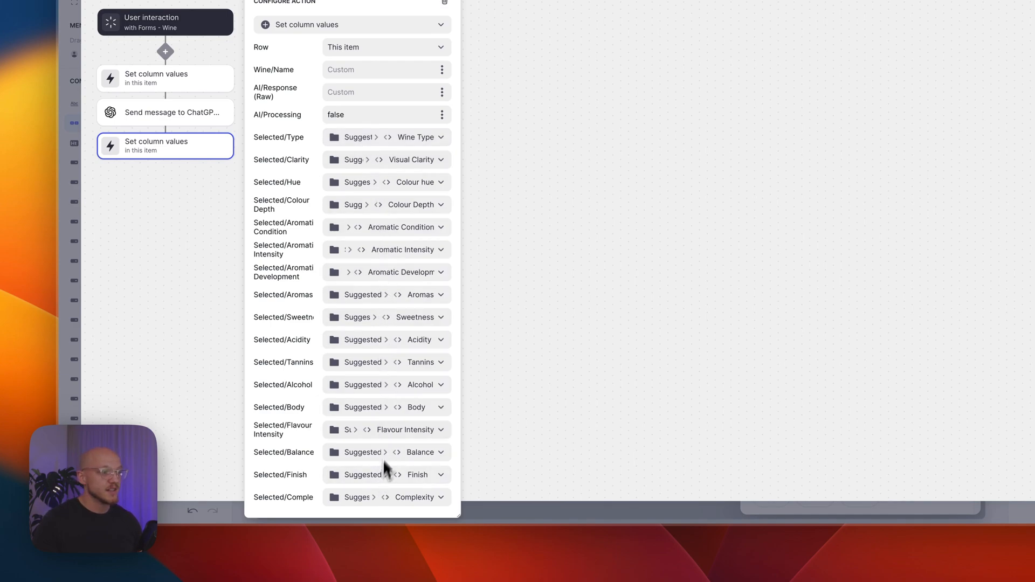
mouse_move(384, 477)
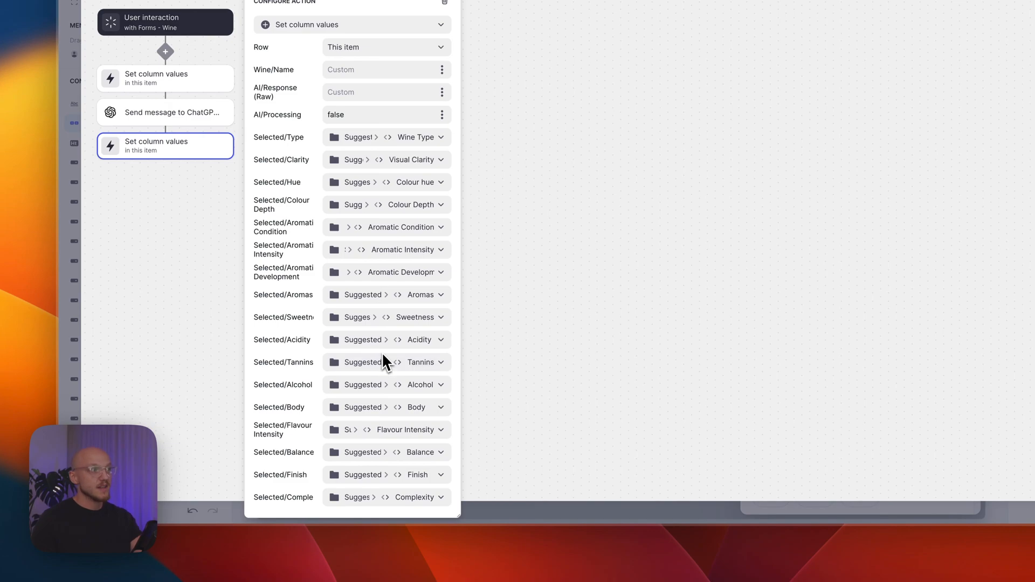
mouse_move(313, 186)
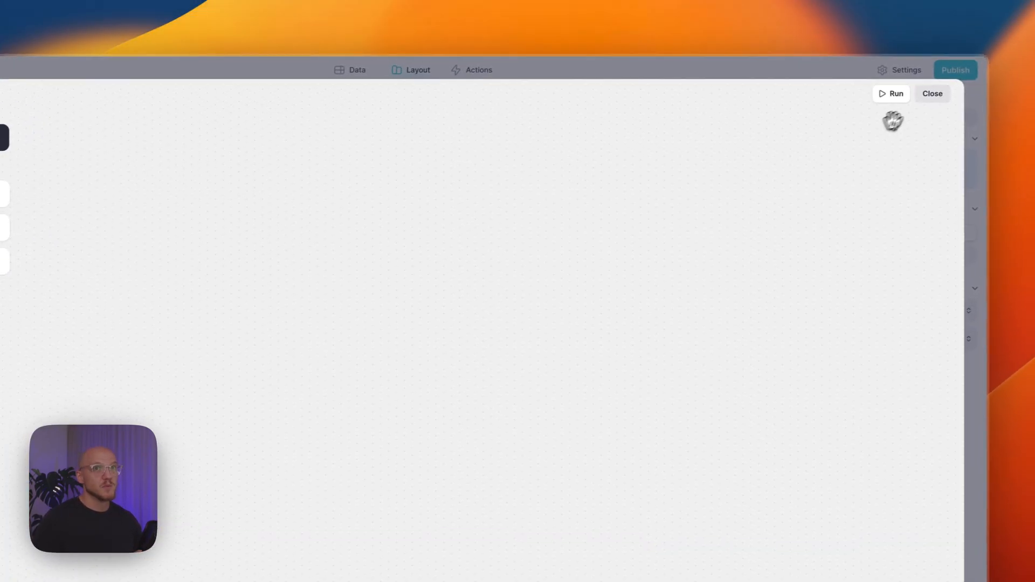
Step: Enter 'Penfolds - Grange 2008' as the wine name and let ChatGPT auto-select its tasting choices
left_click(896, 93)
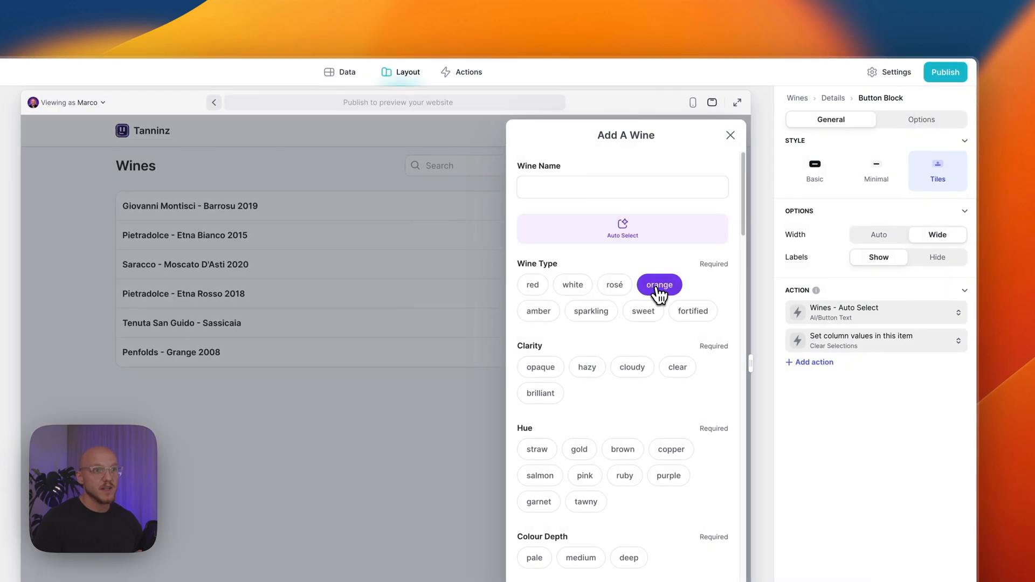
mouse_move(679, 294)
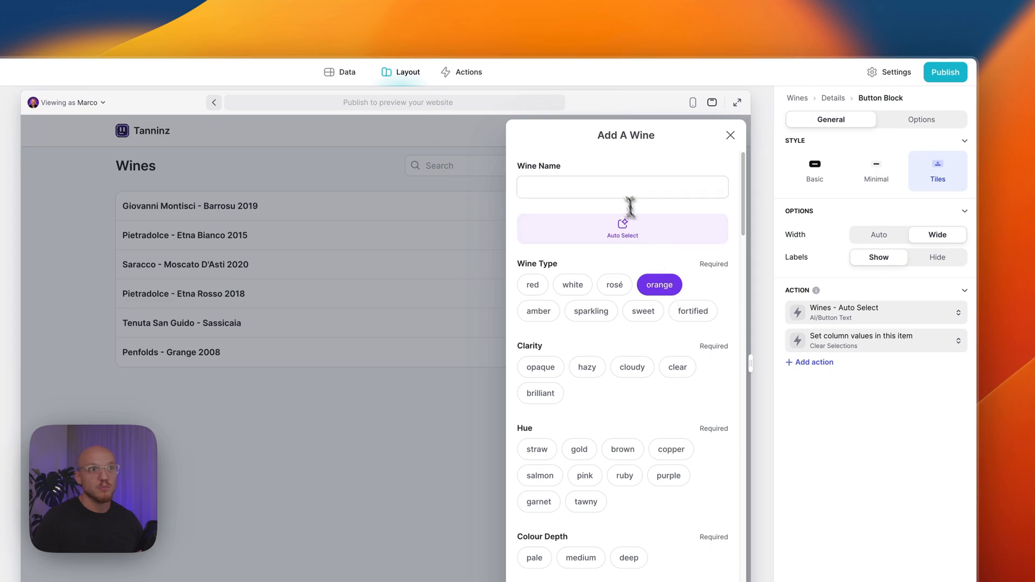
left_click(622, 187)
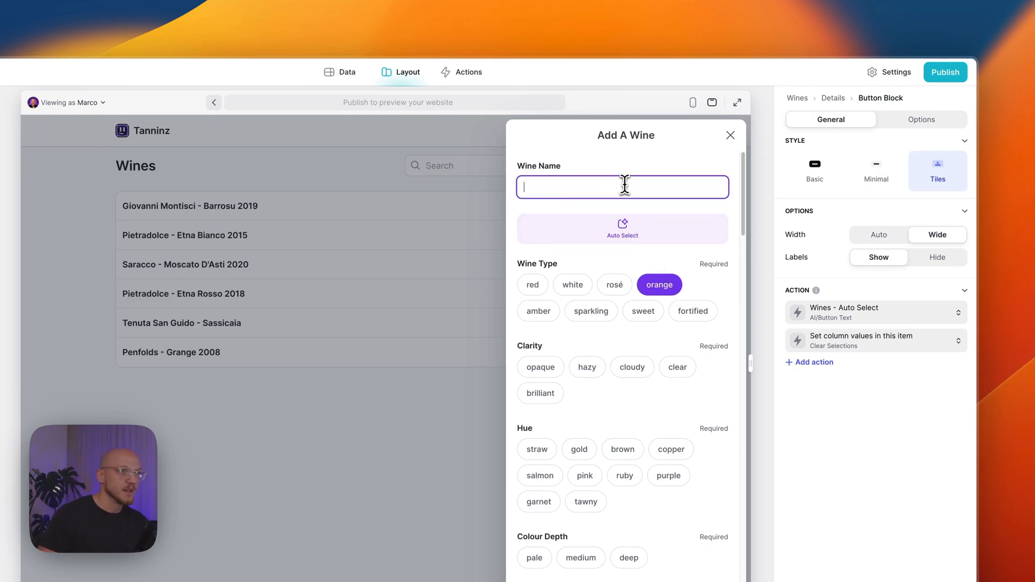
type("Penfolds - Grange 2008")
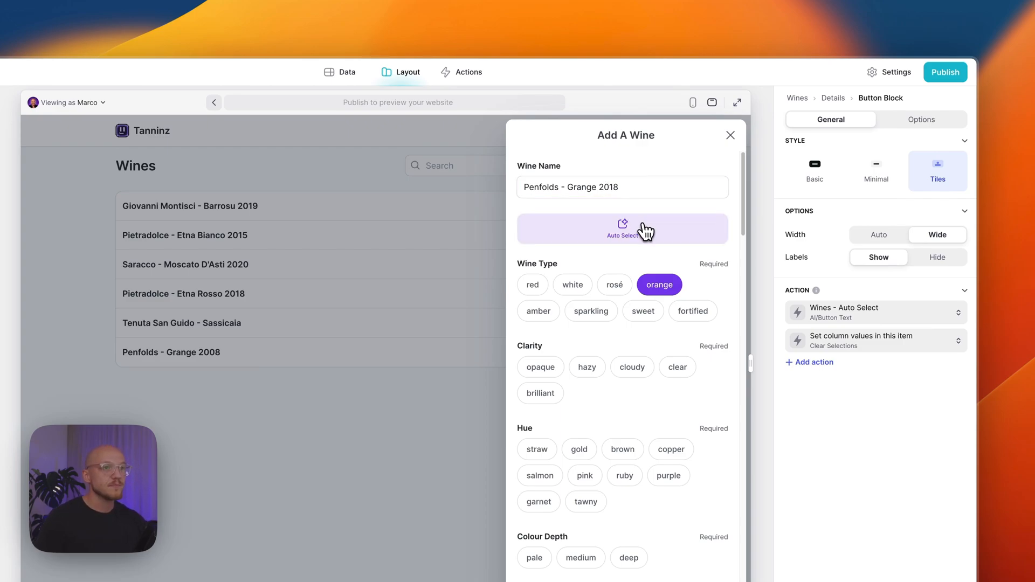
left_click(621, 228)
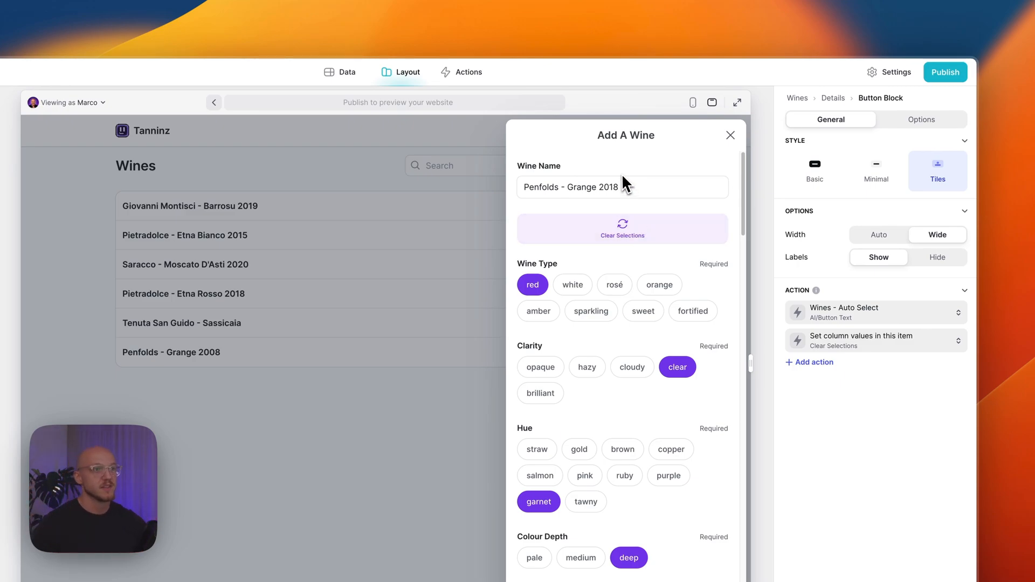
mouse_move(532, 284)
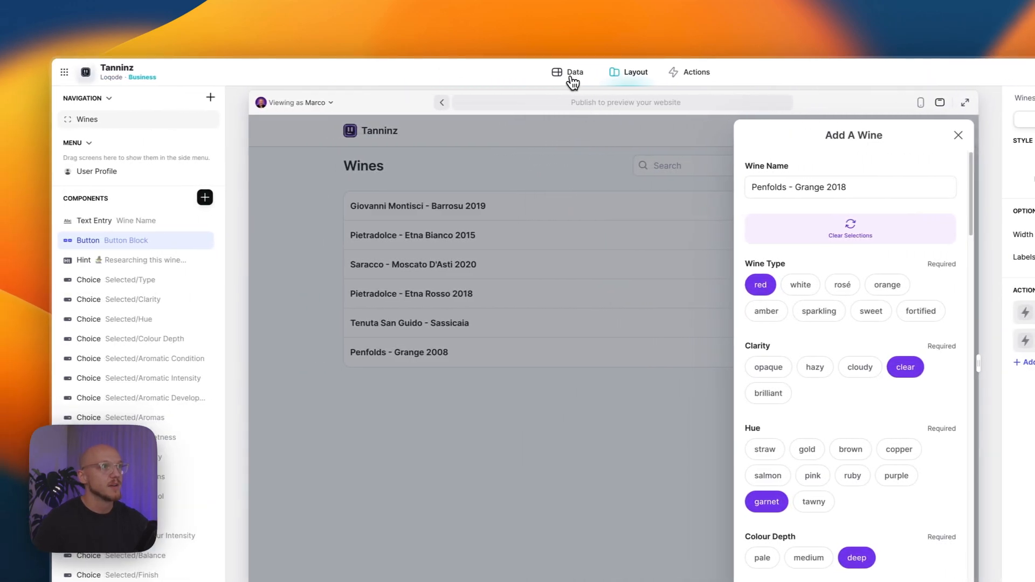
left_click(574, 72)
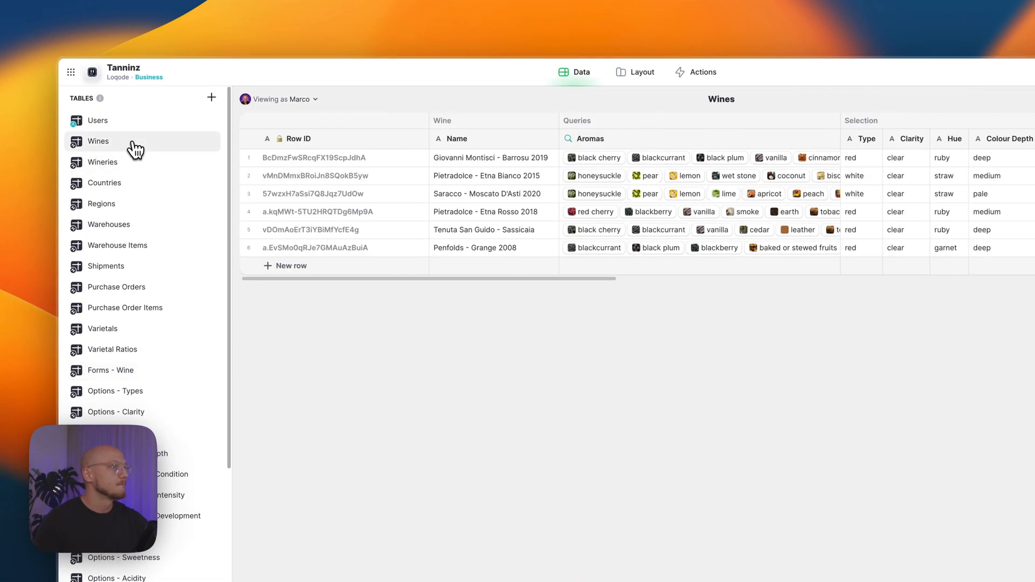
left_click(110, 370)
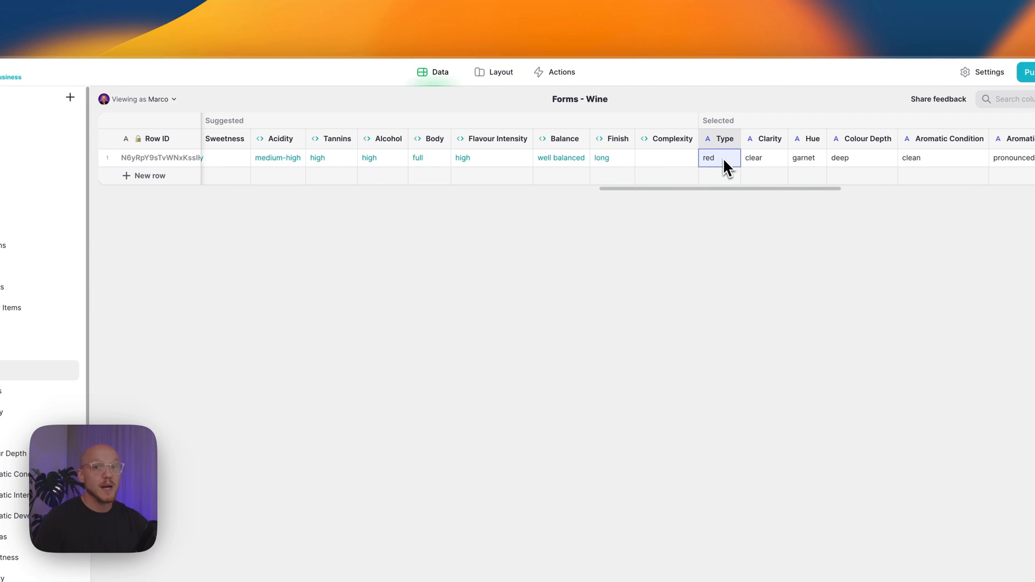
left_click(500, 72)
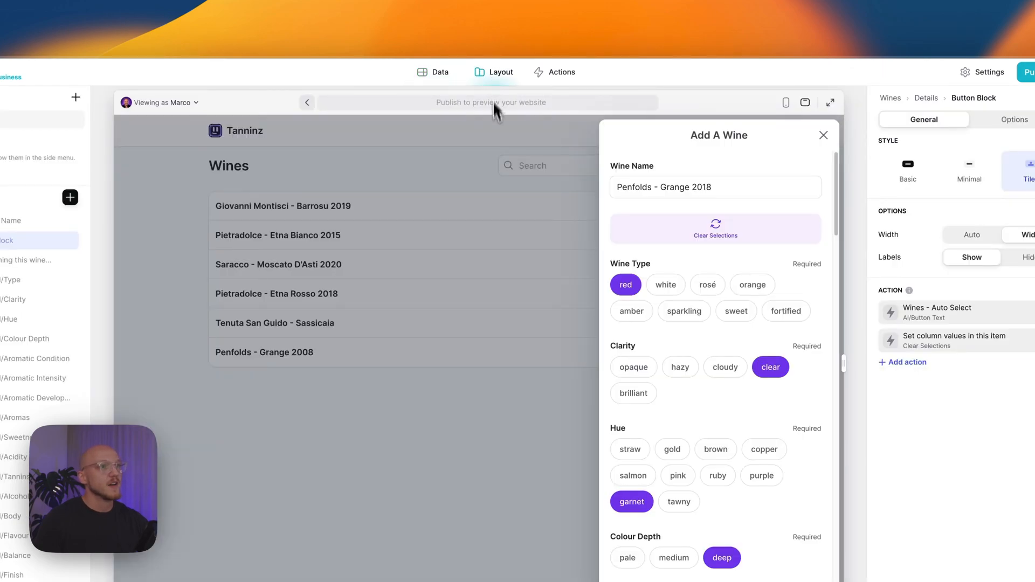
mouse_move(665, 284)
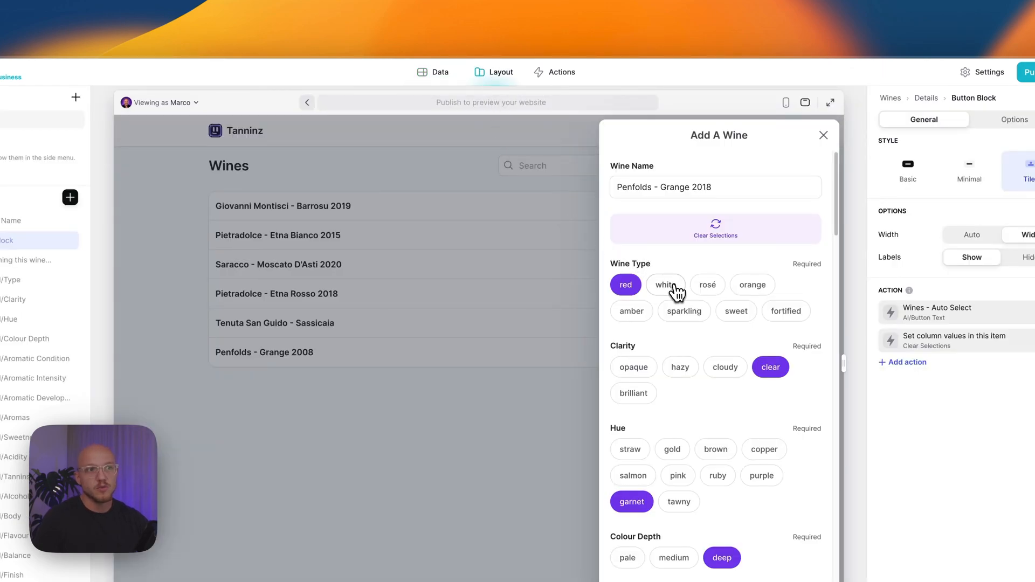
left_click(665, 285)
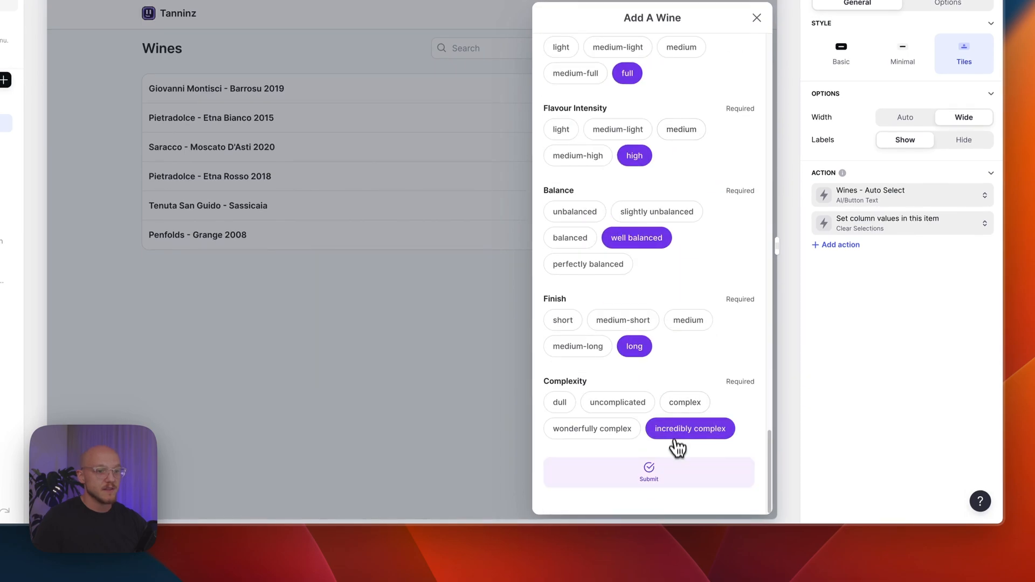
Step: Submit the wine, then inspect the Appearance Fields component on its details page
left_click(647, 472)
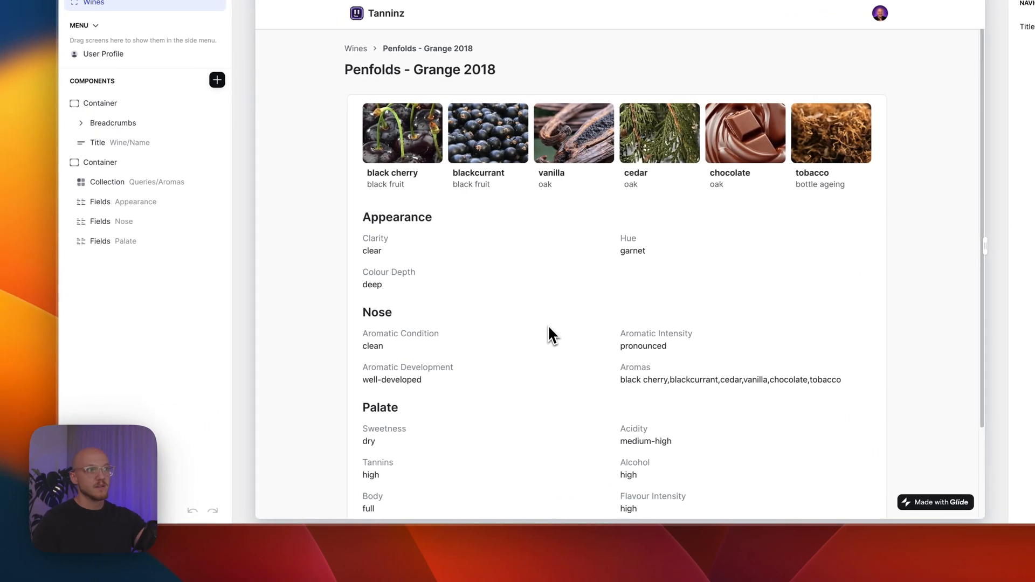
scroll("down", 3)
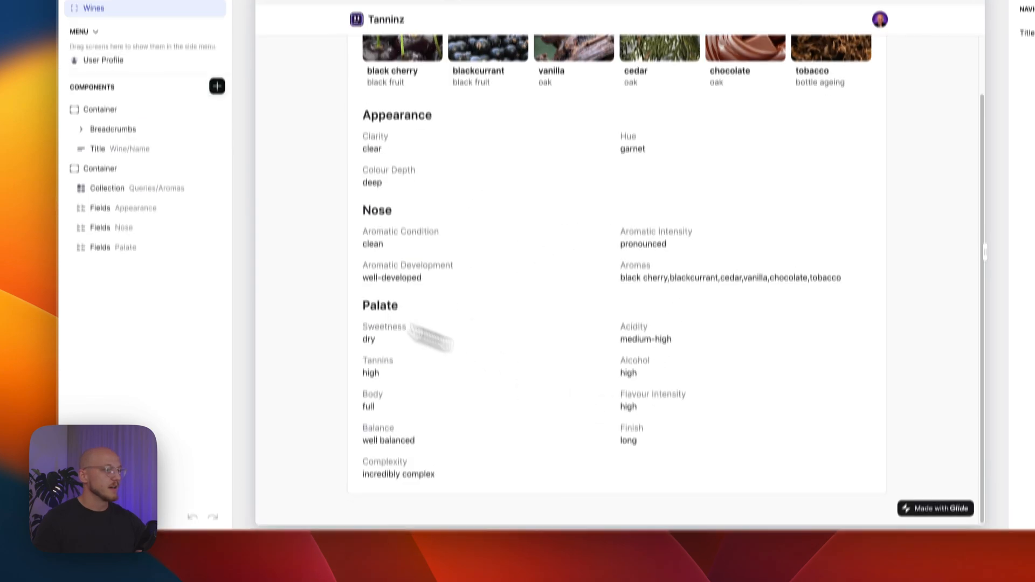
left_click(121, 288)
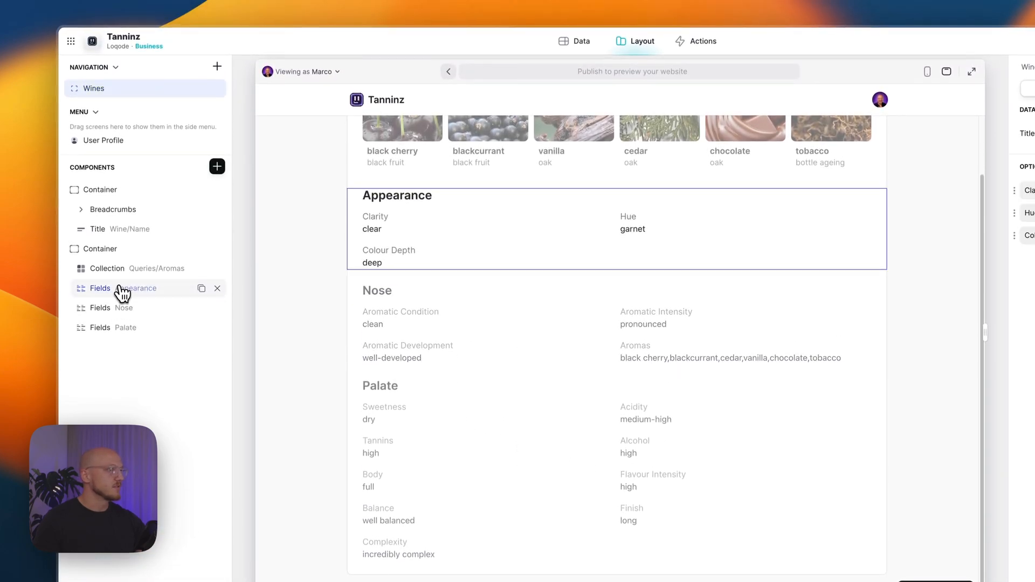